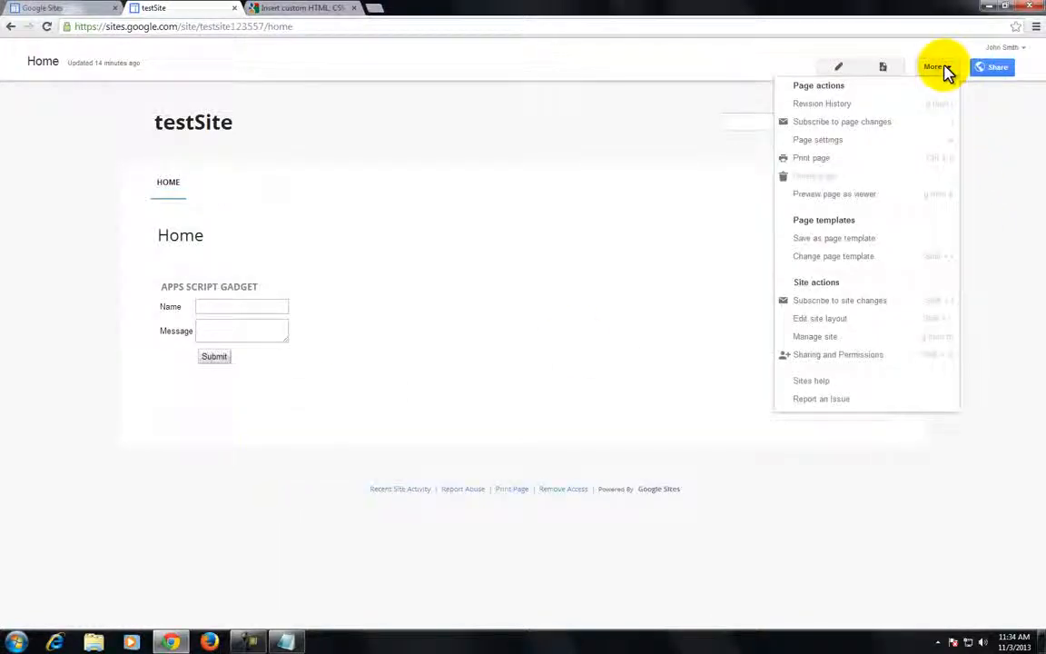
{"action": "mouse_move", "coordinate": [893, 312]}
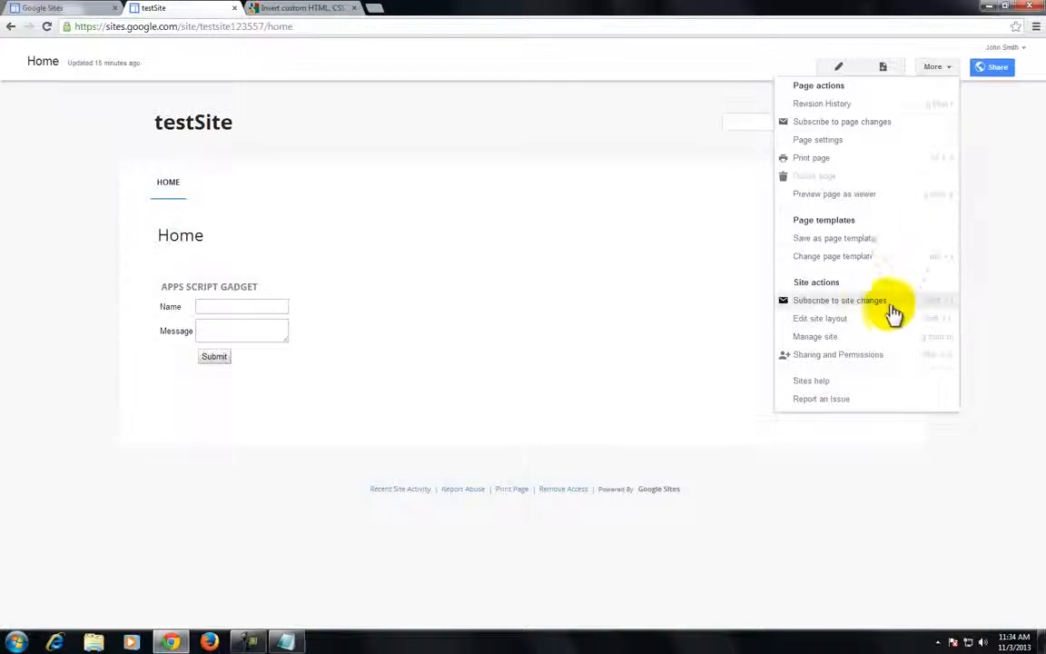
In the testSite layout editor, turn off the Horizontal navigation and Header.
{"action": "left_click", "coordinate": [819, 318]}
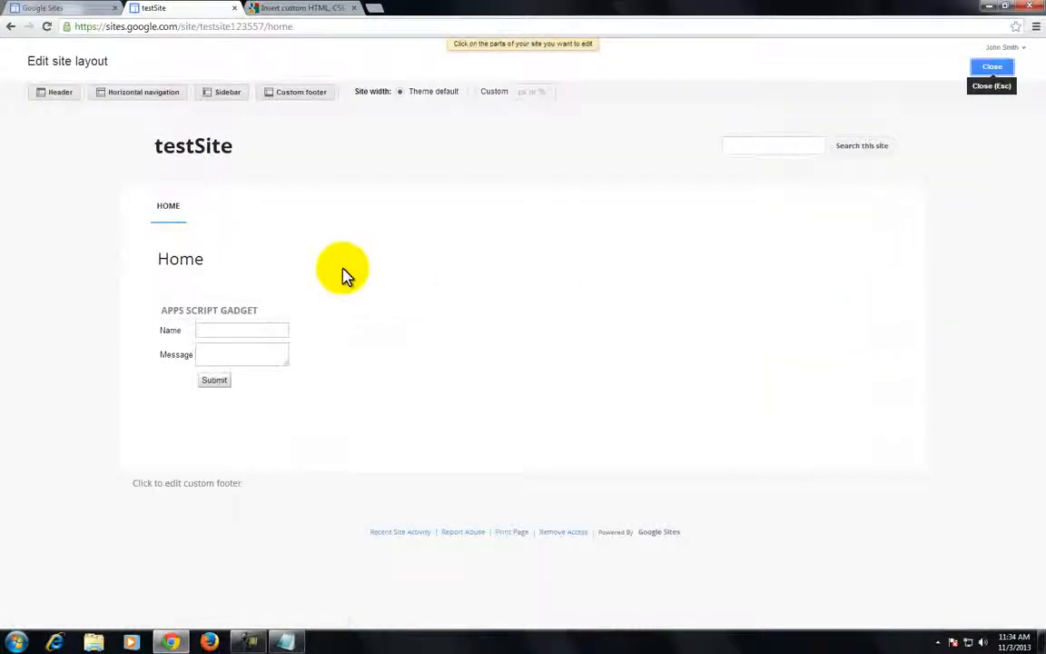
{"action": "mouse_move", "coordinate": [325, 227]}
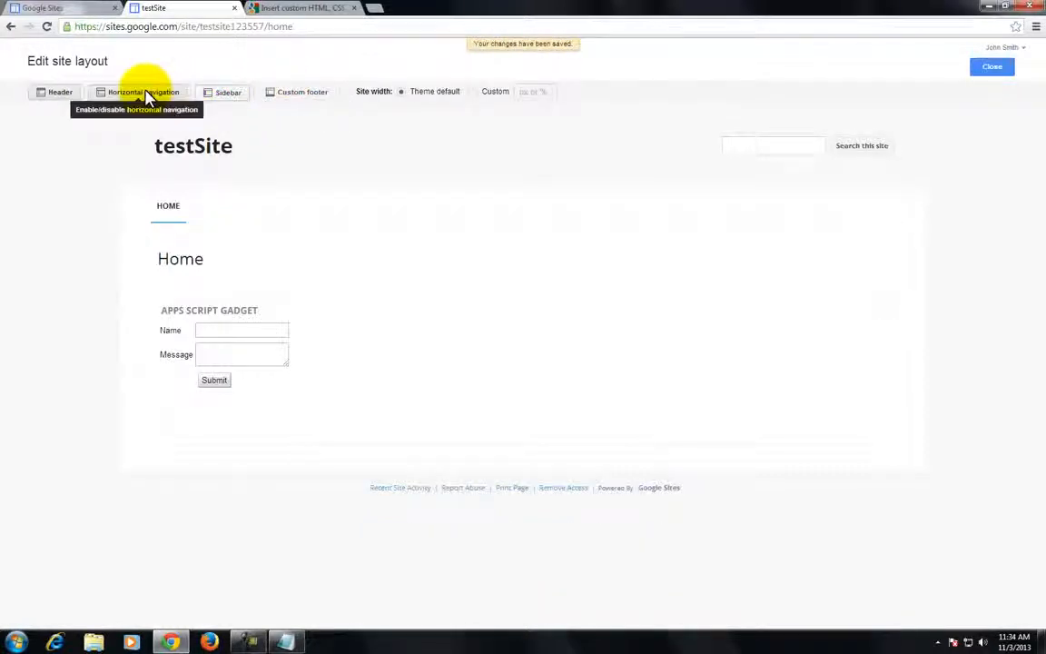
{"action": "left_click", "coordinate": [55, 92]}
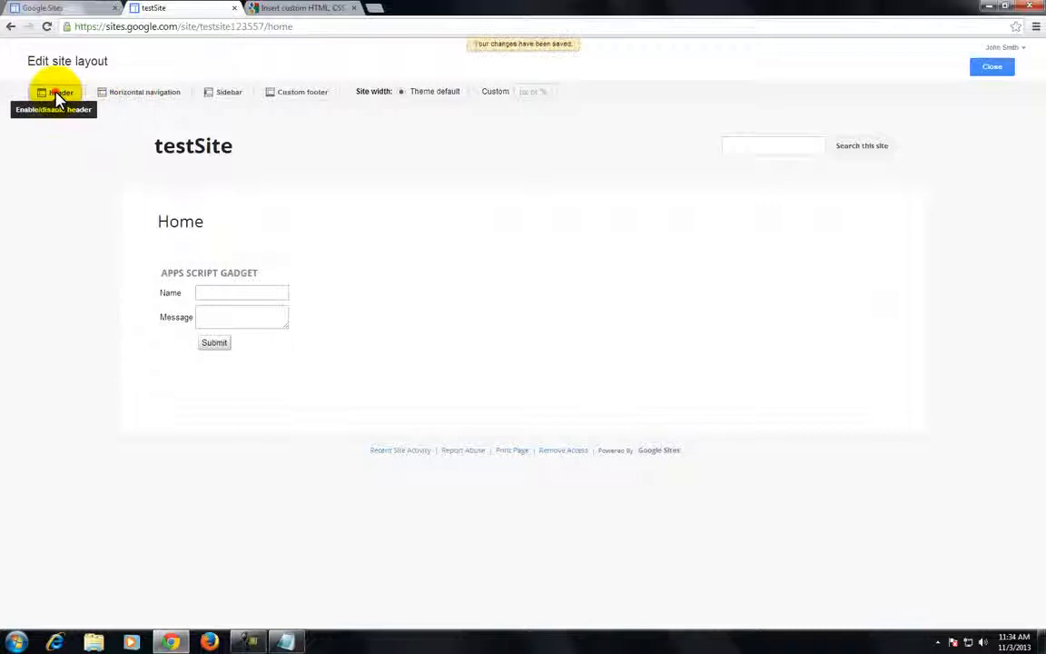
{"action": "left_click", "coordinate": [54, 91]}
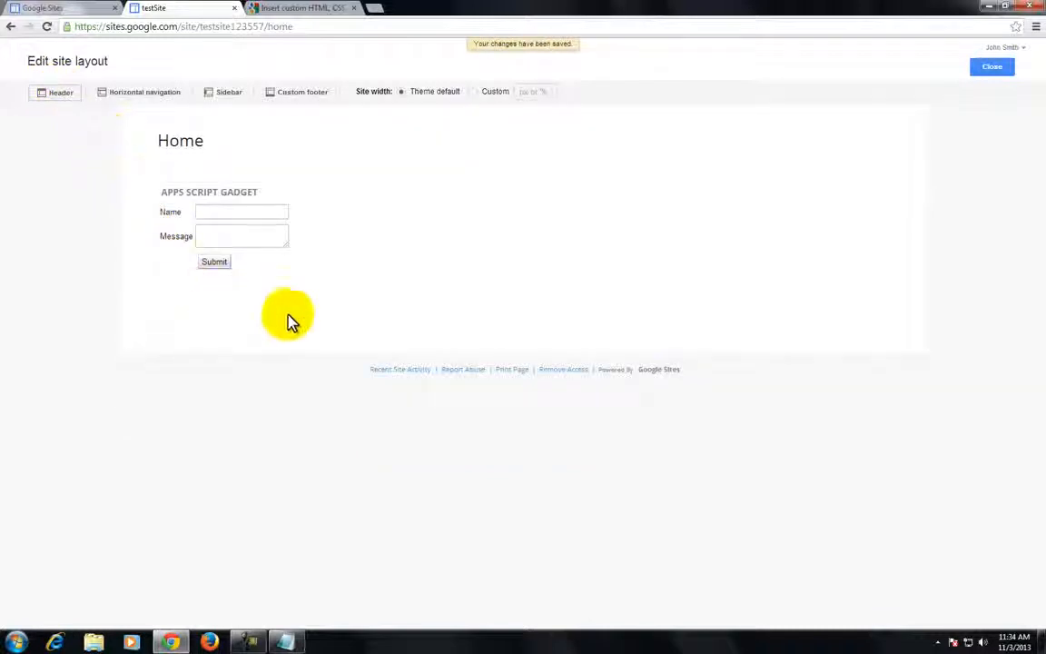
{"action": "mouse_move", "coordinate": [181, 262]}
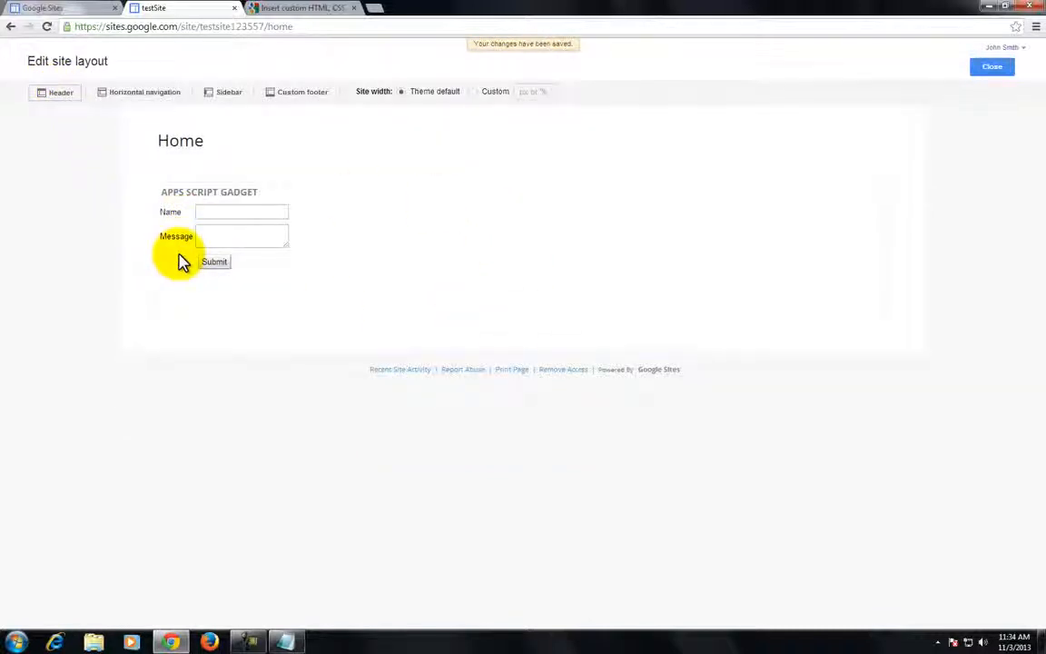
{"action": "mouse_move", "coordinate": [919, 123]}
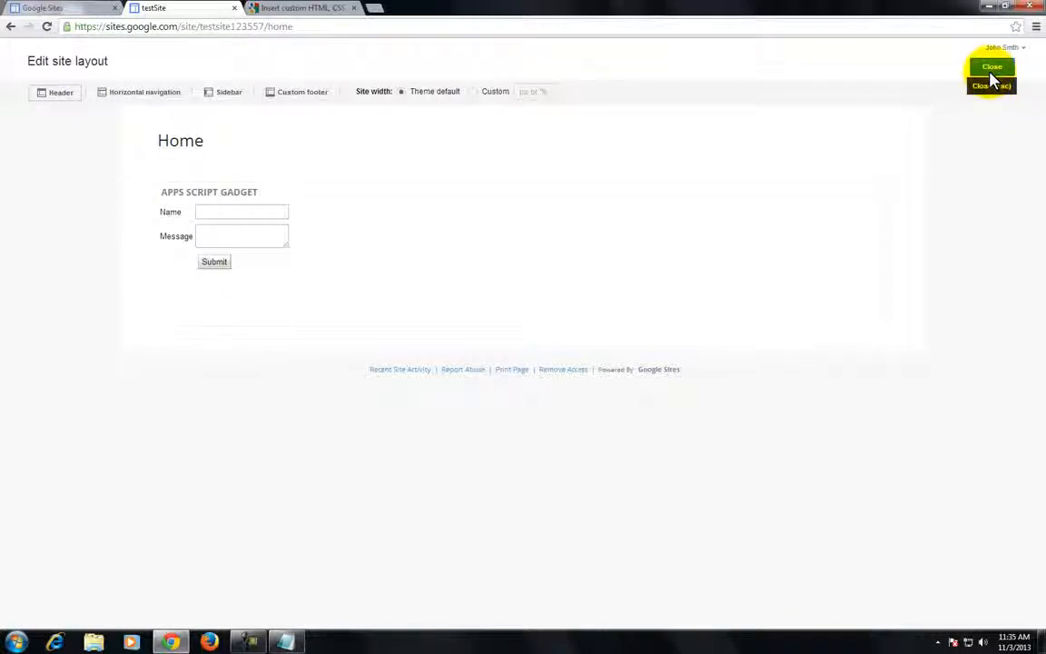
Close the layout editor and show Page templates under Manage site.
{"action": "left_click", "coordinate": [991, 66]}
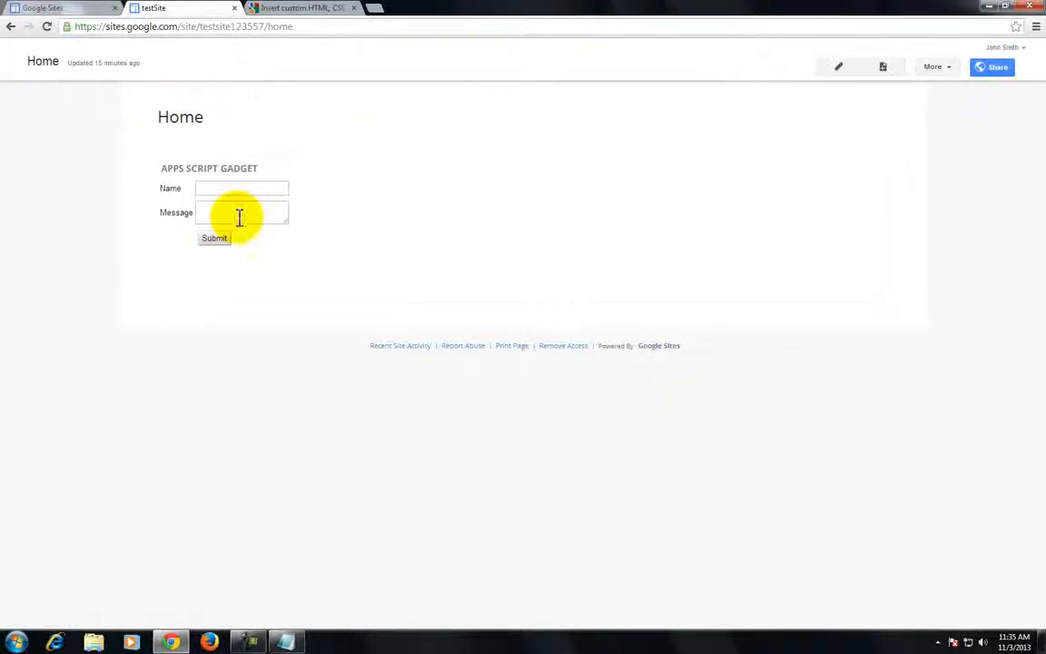
{"action": "left_click", "coordinate": [934, 66]}
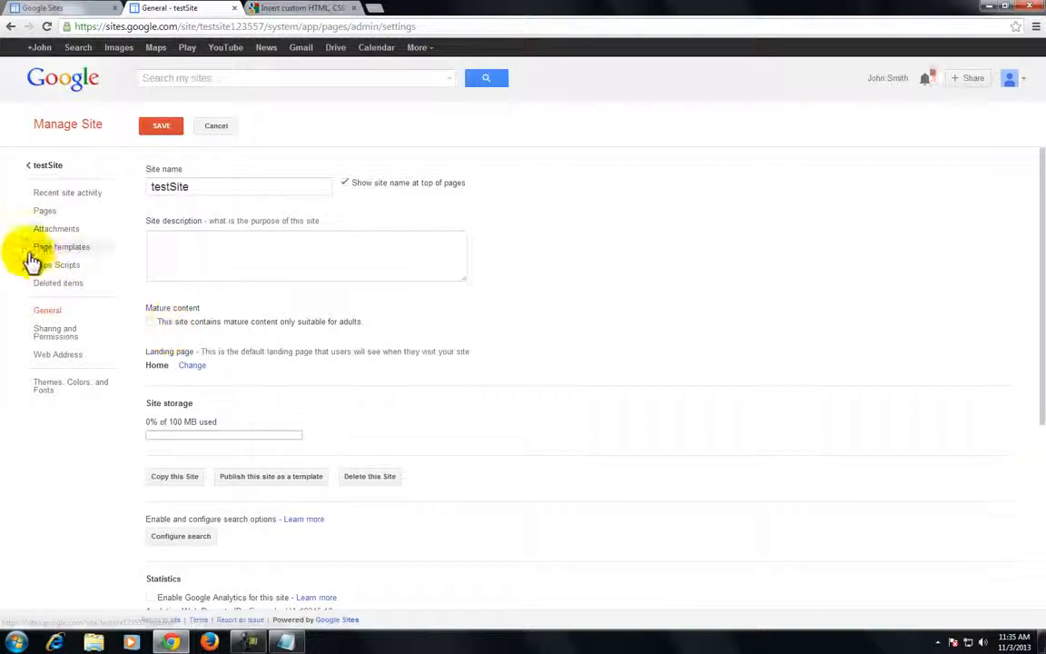
{"action": "left_click", "coordinate": [61, 246]}
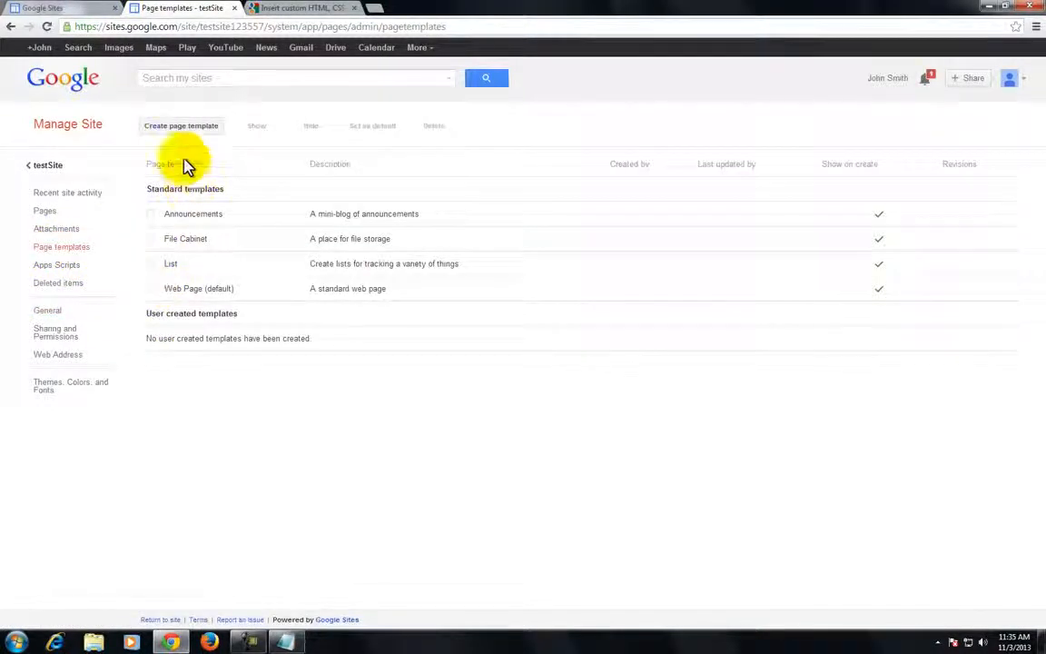
Create a page template named 'BlankTemplate' starting from the Web Page template.
{"action": "left_click", "coordinate": [180, 125]}
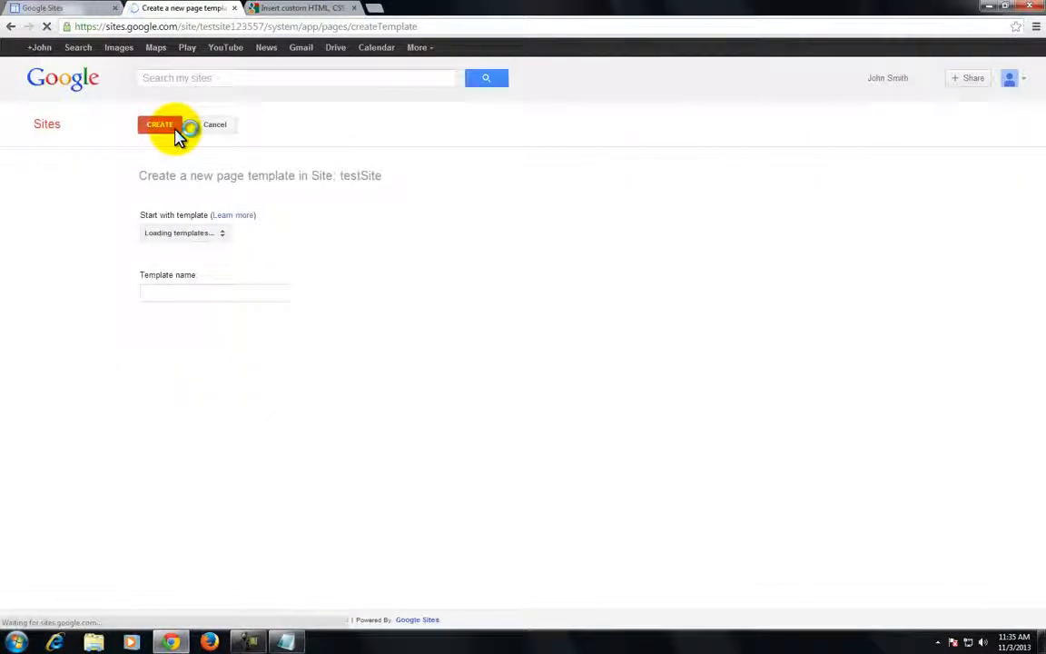
{"action": "left_click", "coordinate": [181, 233]}
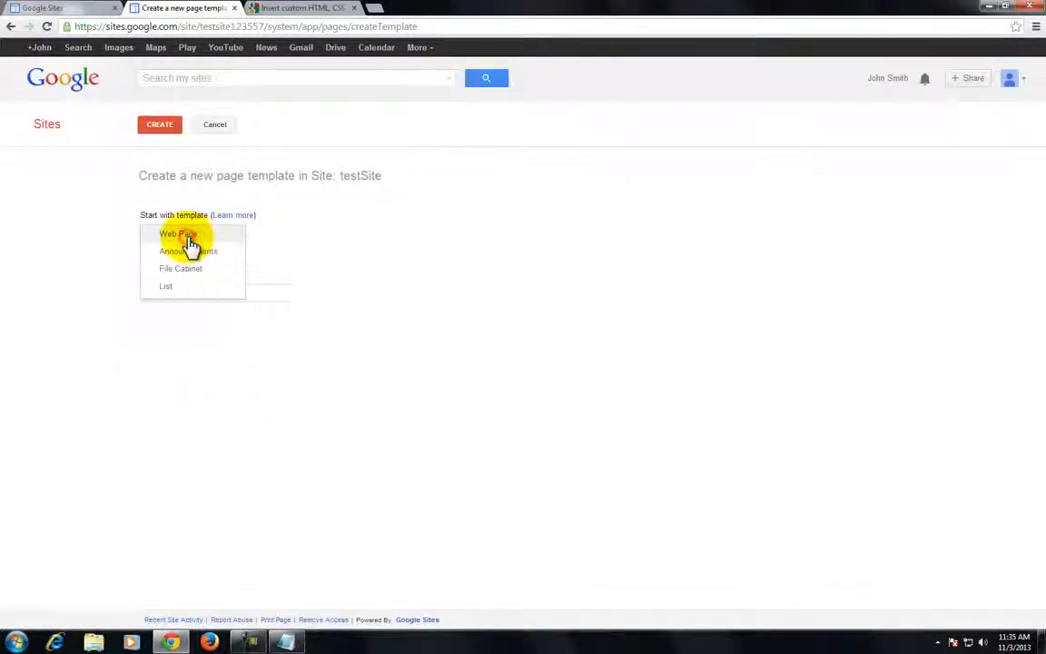
{"action": "left_click", "coordinate": [177, 234]}
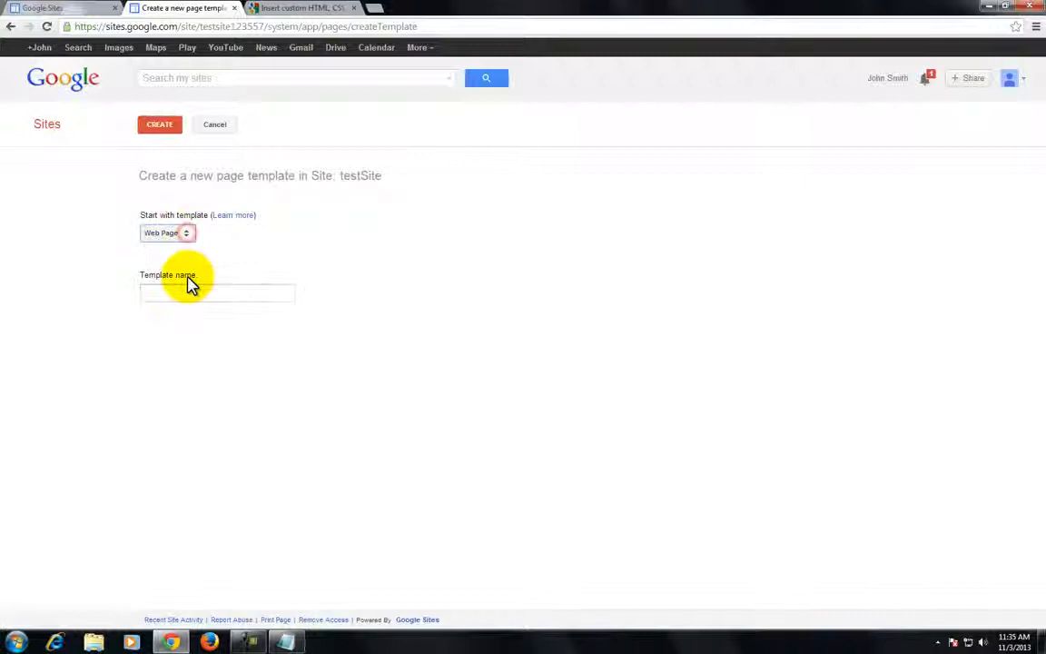
{"action": "left_click", "coordinate": [217, 292]}
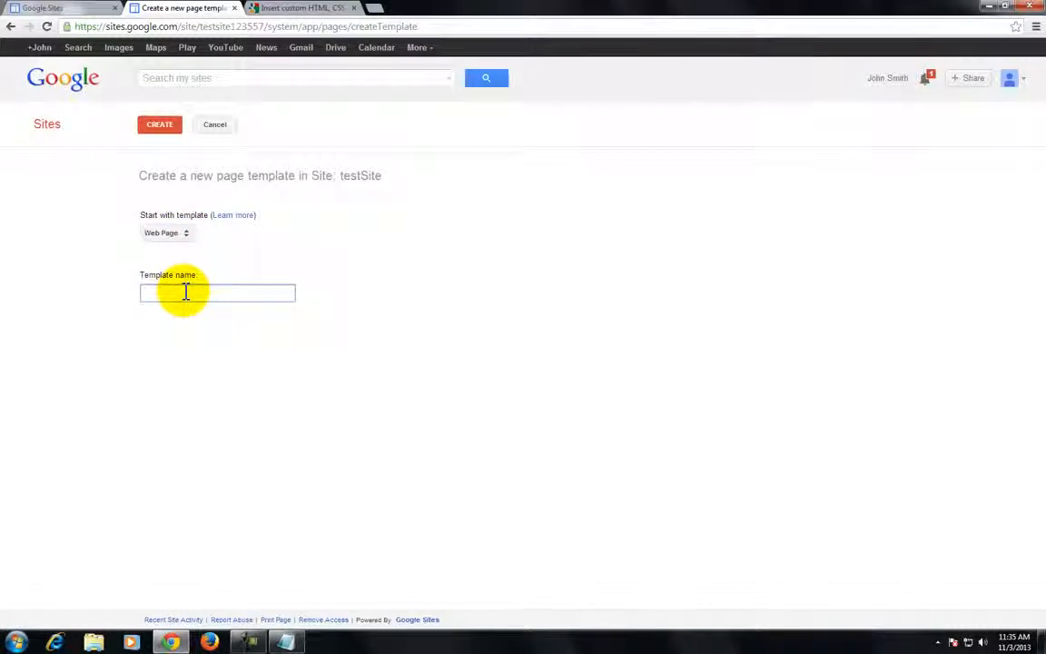
{"action": "type", "text": "Ba"}
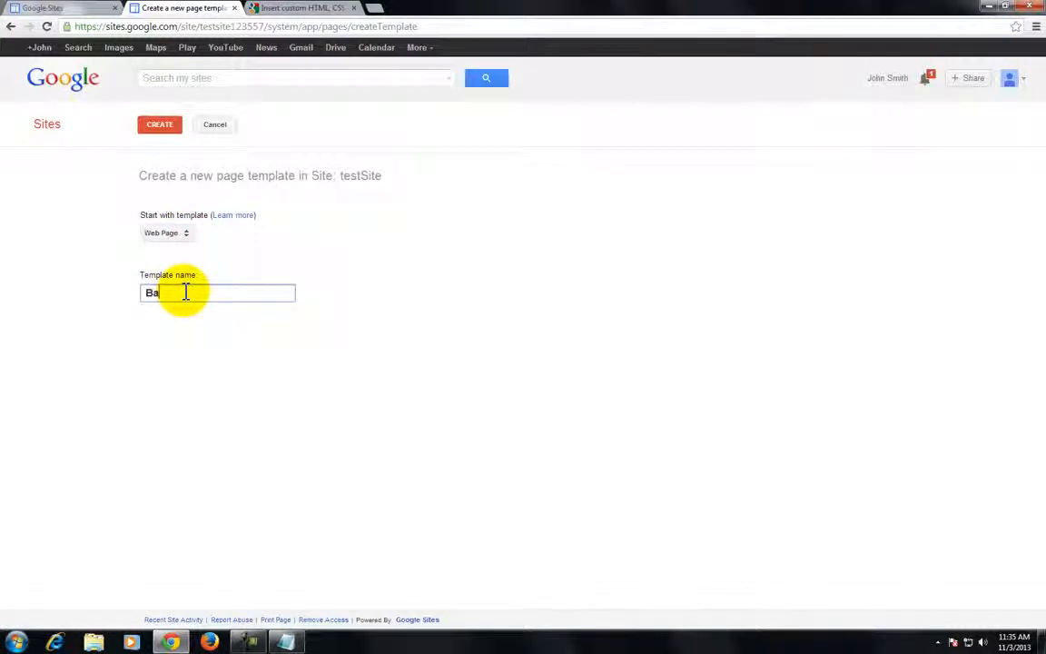
{"action": "type", "text": "lank"}
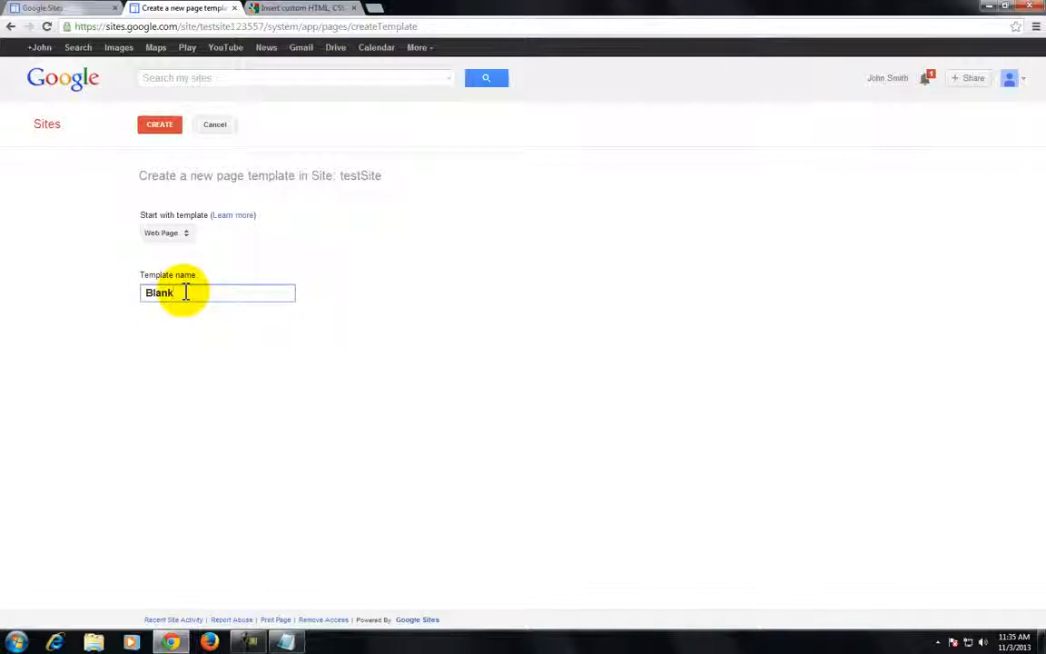
{"action": "type", "text": "Template"}
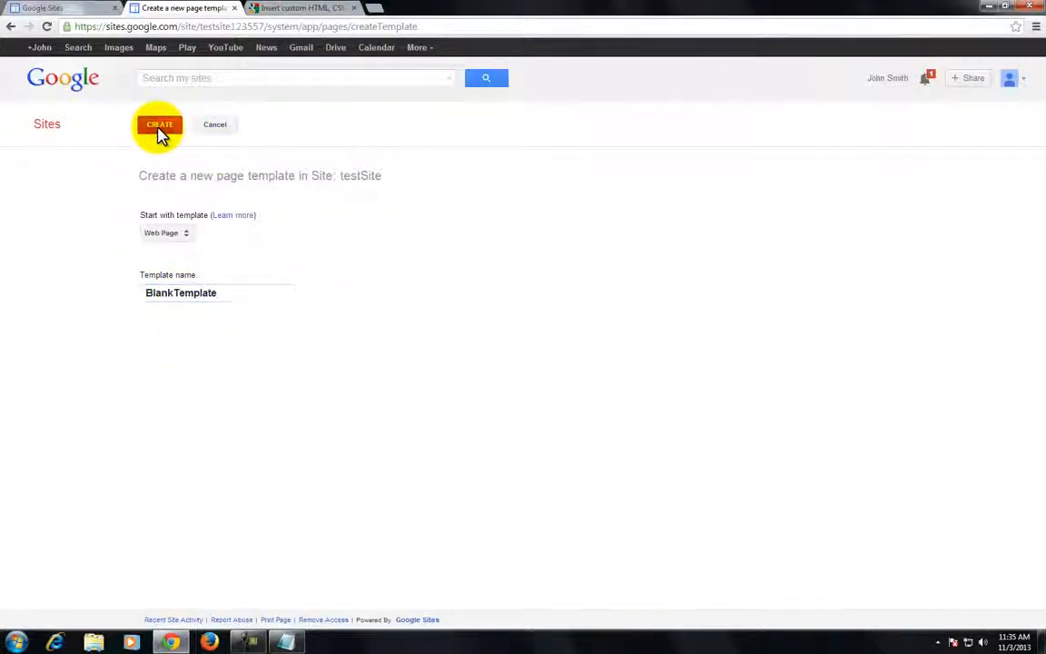
{"action": "left_click", "coordinate": [159, 124]}
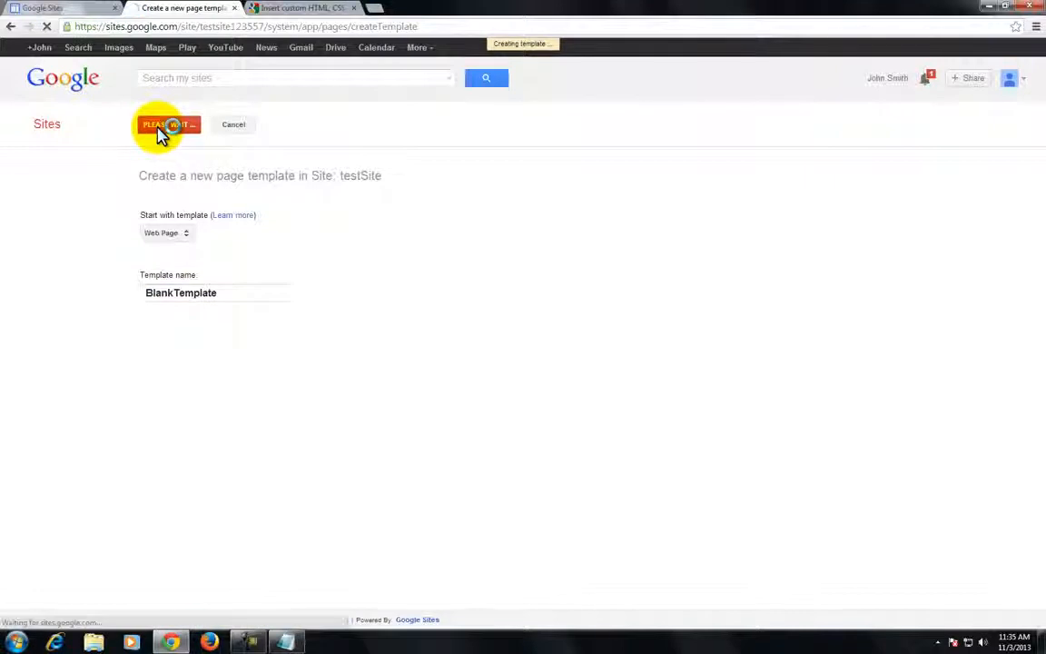
Save BlankTemplate unchanged from the editor and expand its More actions dropdown.
{"action": "left_click", "coordinate": [168, 124]}
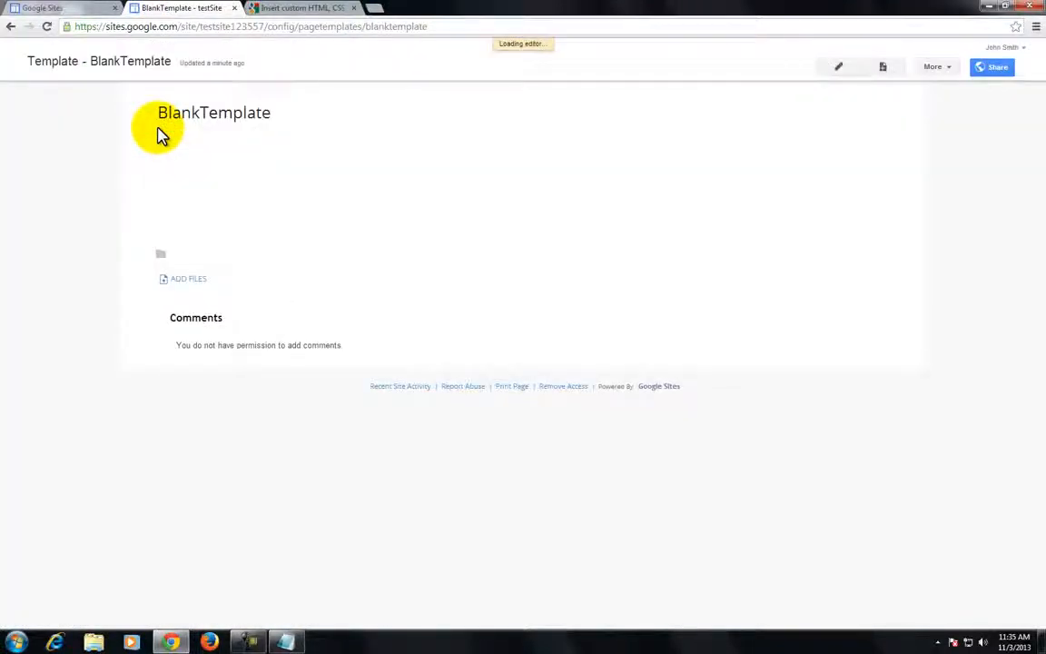
{"action": "left_click", "coordinate": [837, 66]}
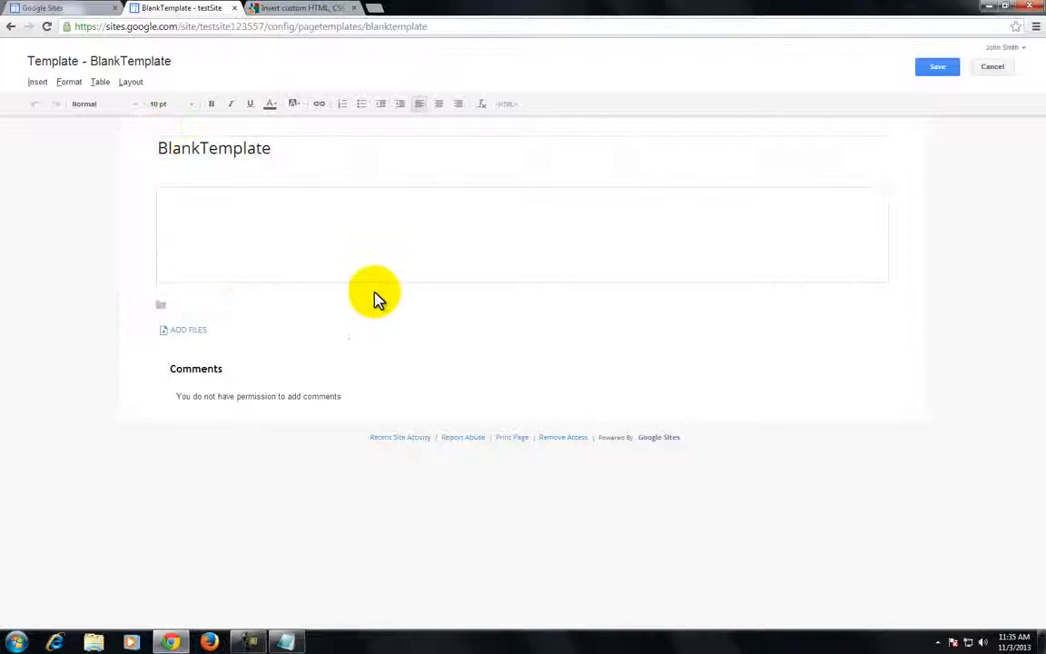
{"action": "mouse_move", "coordinate": [158, 103]}
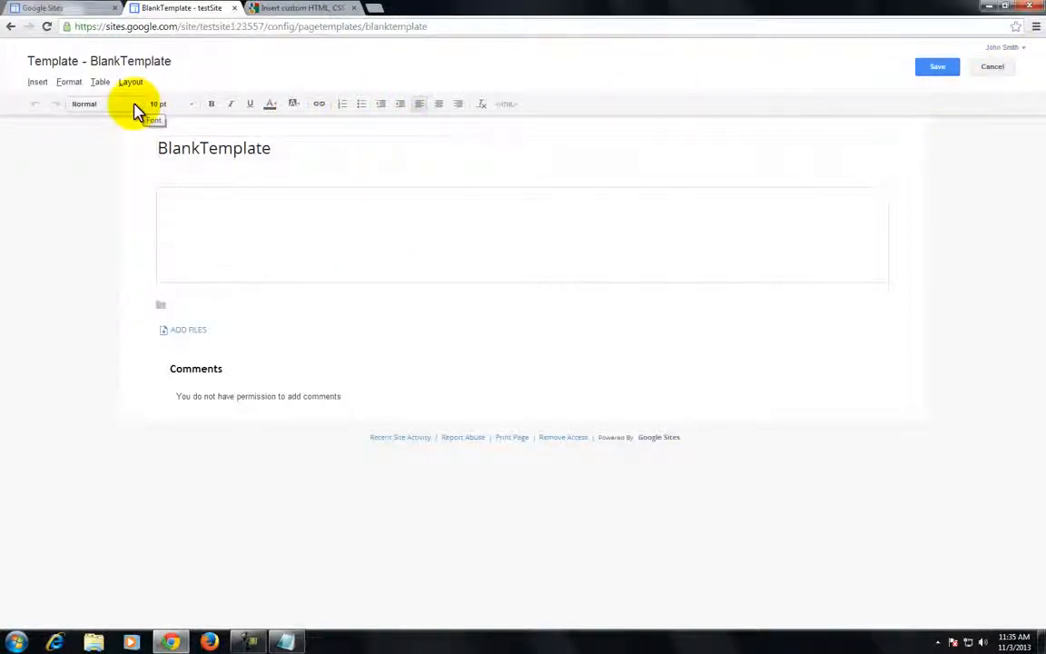
{"action": "left_click", "coordinate": [937, 67]}
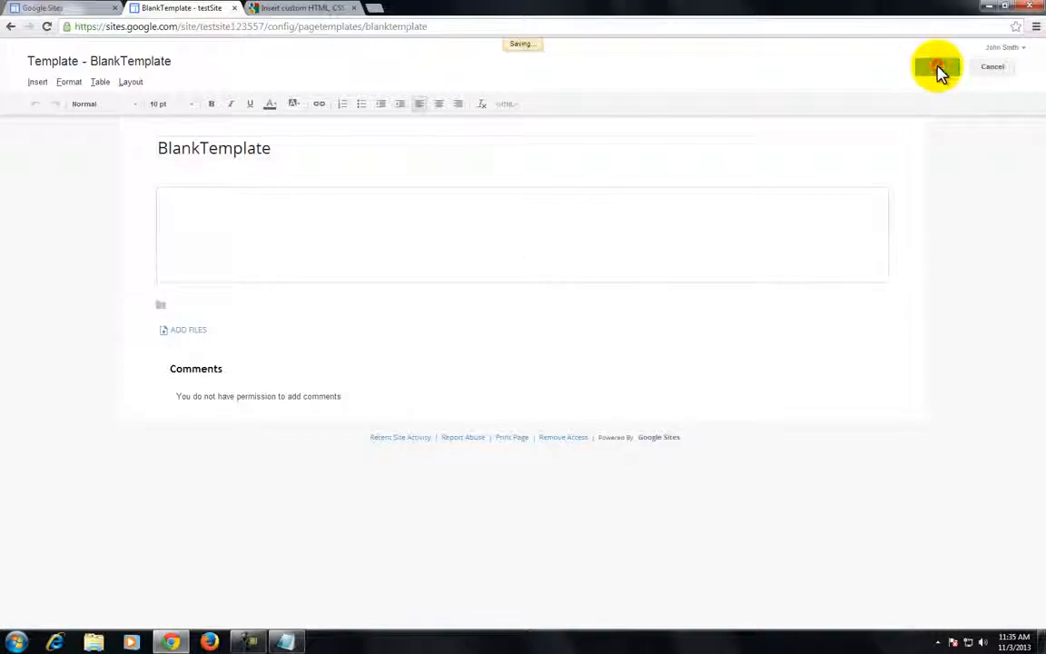
{"action": "left_click", "coordinate": [936, 67]}
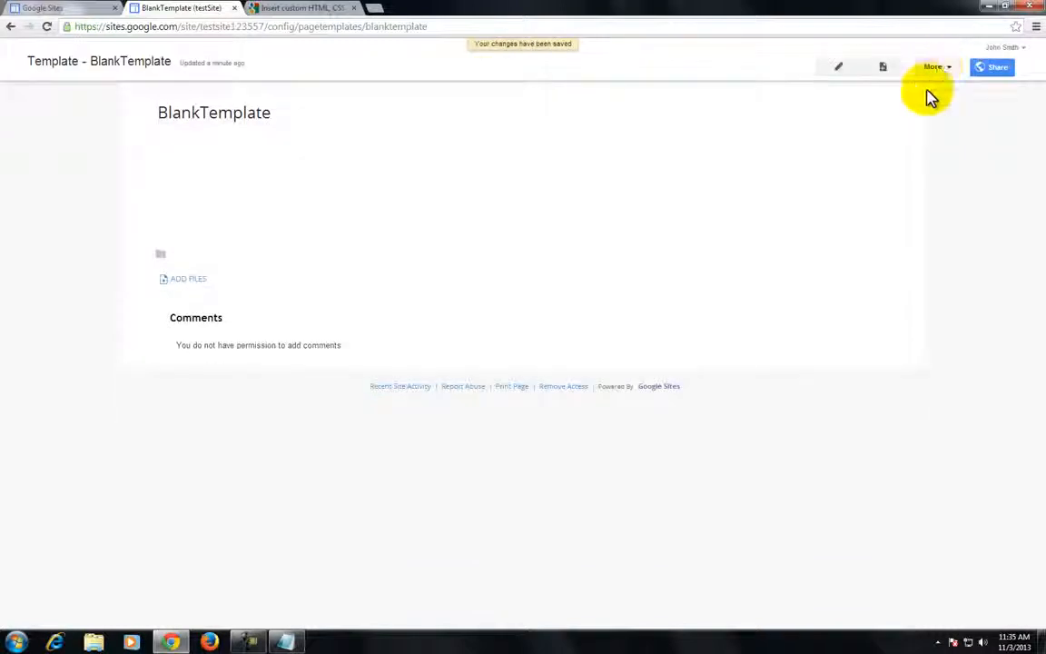
{"action": "left_click", "coordinate": [935, 66]}
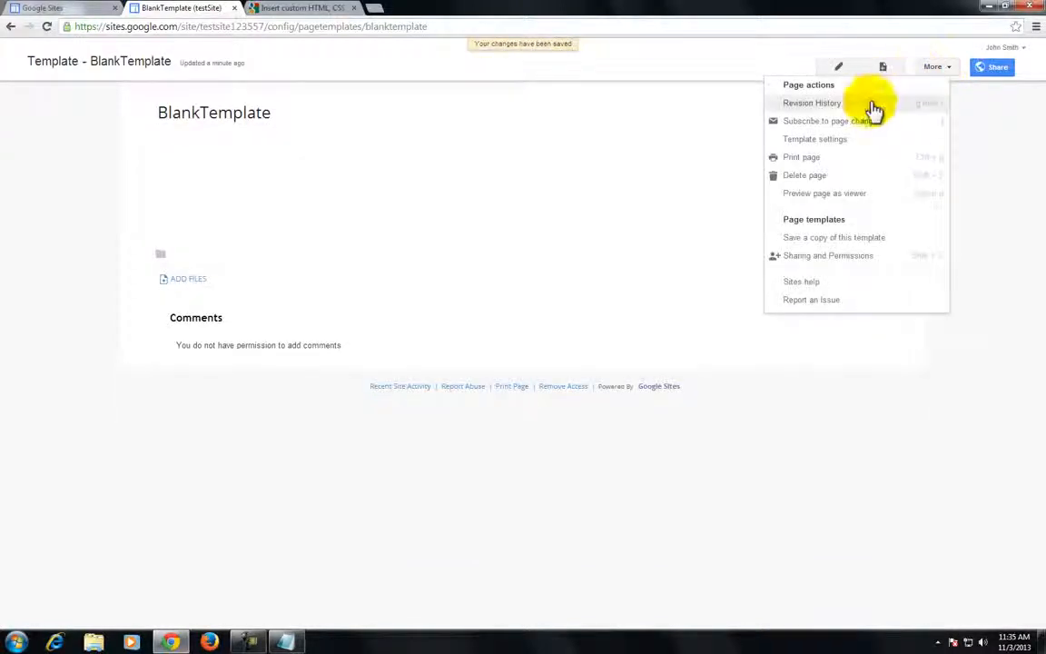
{"action": "mouse_move", "coordinate": [851, 143]}
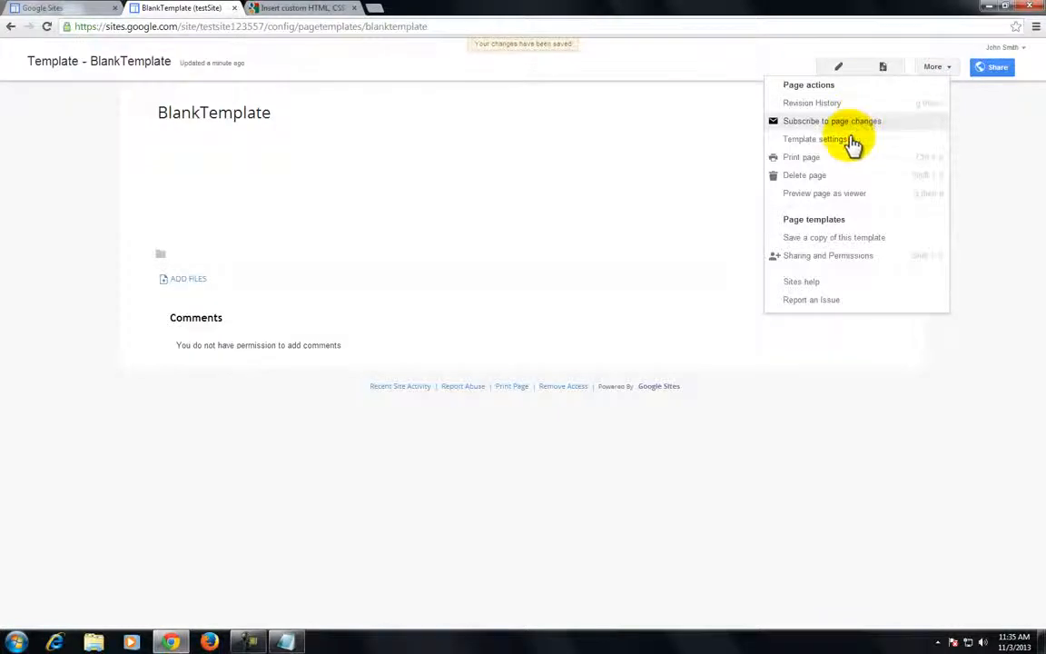
Save BlankTemplate's Template Settings with title, sub-page links, attachments and comments unchecked.
{"action": "left_click", "coordinate": [816, 139]}
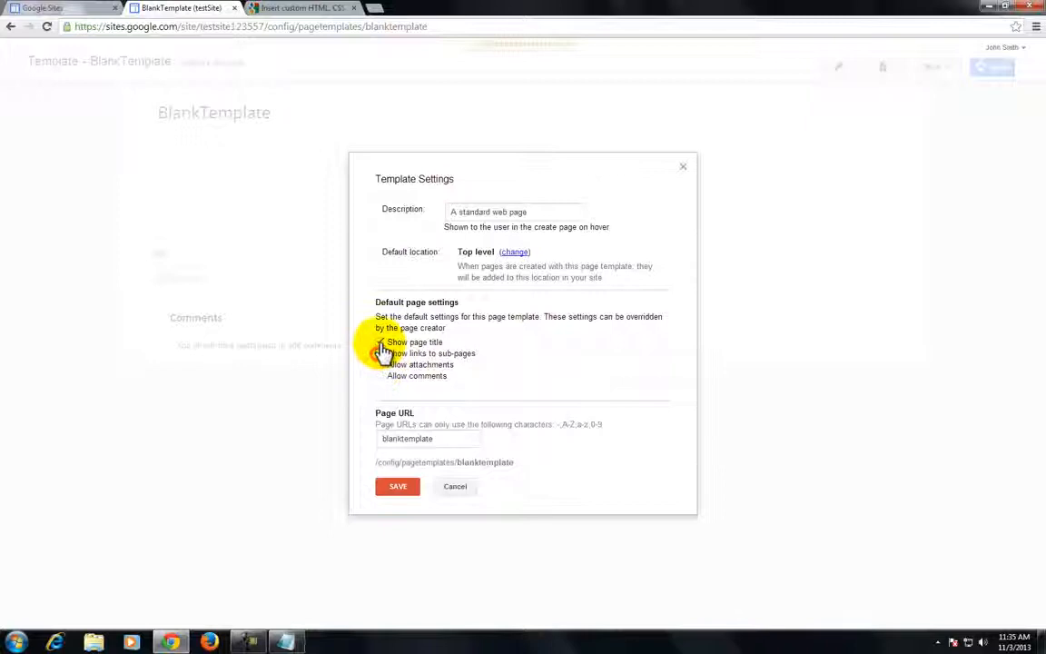
{"action": "left_click", "coordinate": [379, 342]}
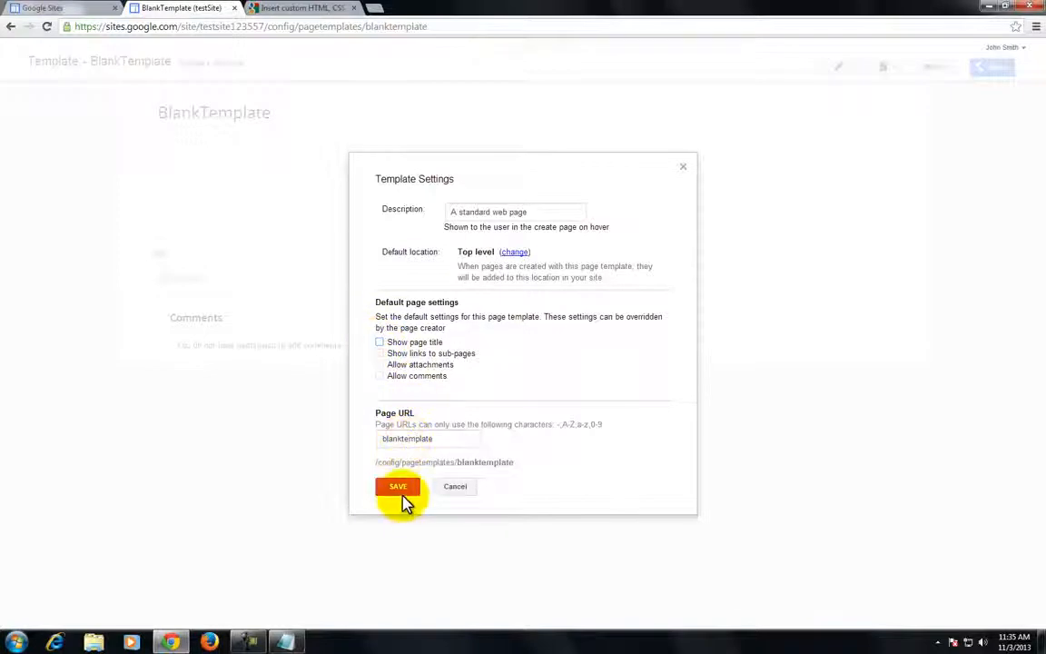
{"action": "left_click", "coordinate": [397, 486]}
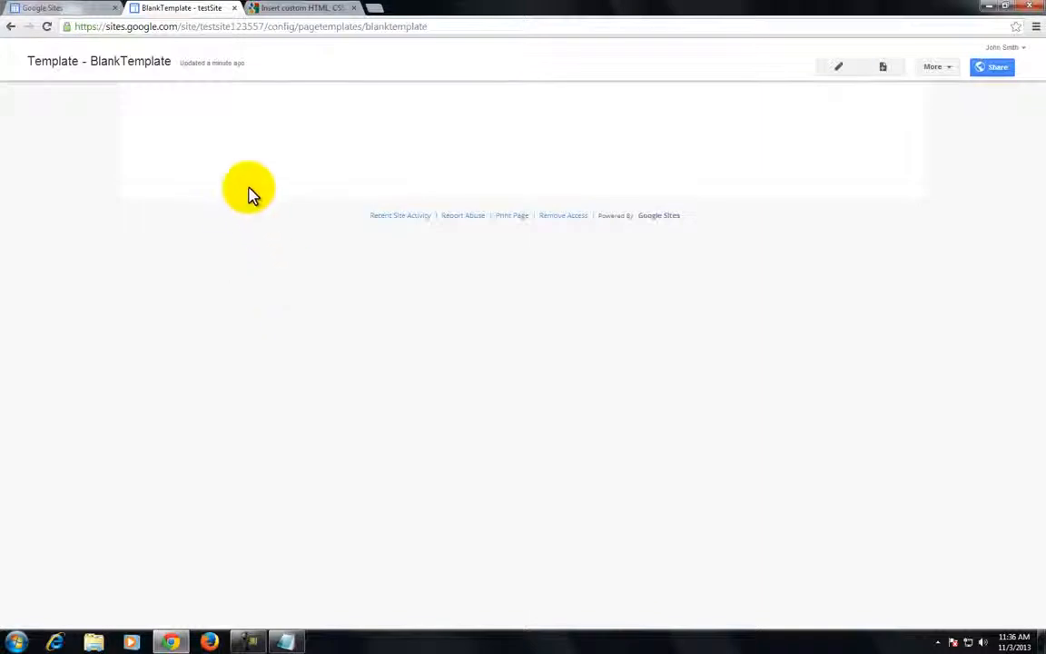
{"action": "mouse_move", "coordinate": [466, 134]}
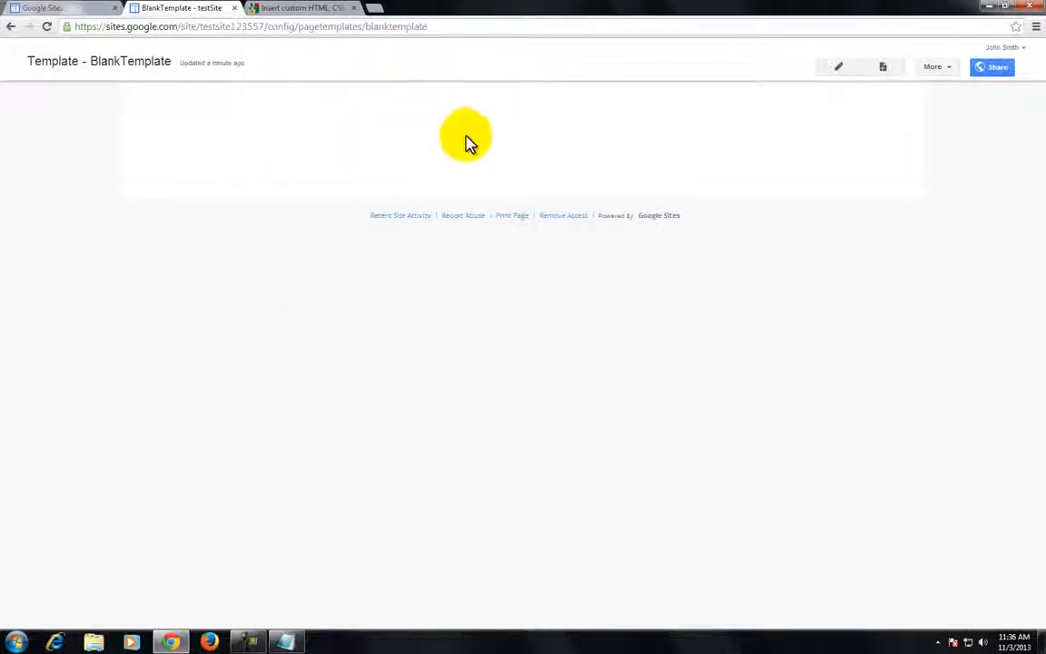
{"action": "mouse_move", "coordinate": [942, 86]}
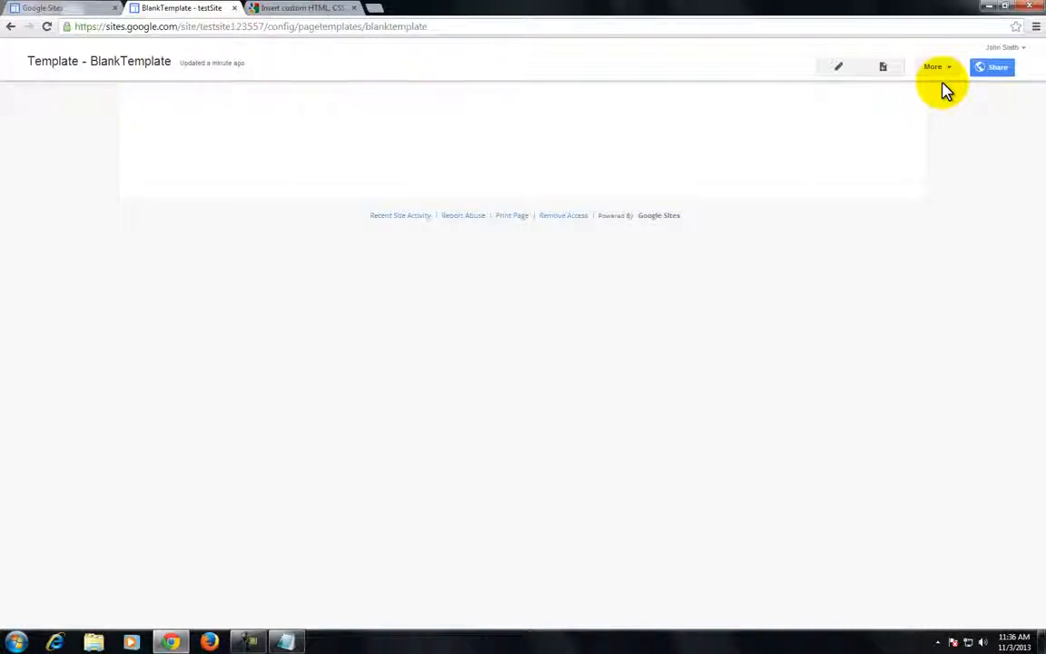
{"action": "mouse_move", "coordinate": [175, 517]}
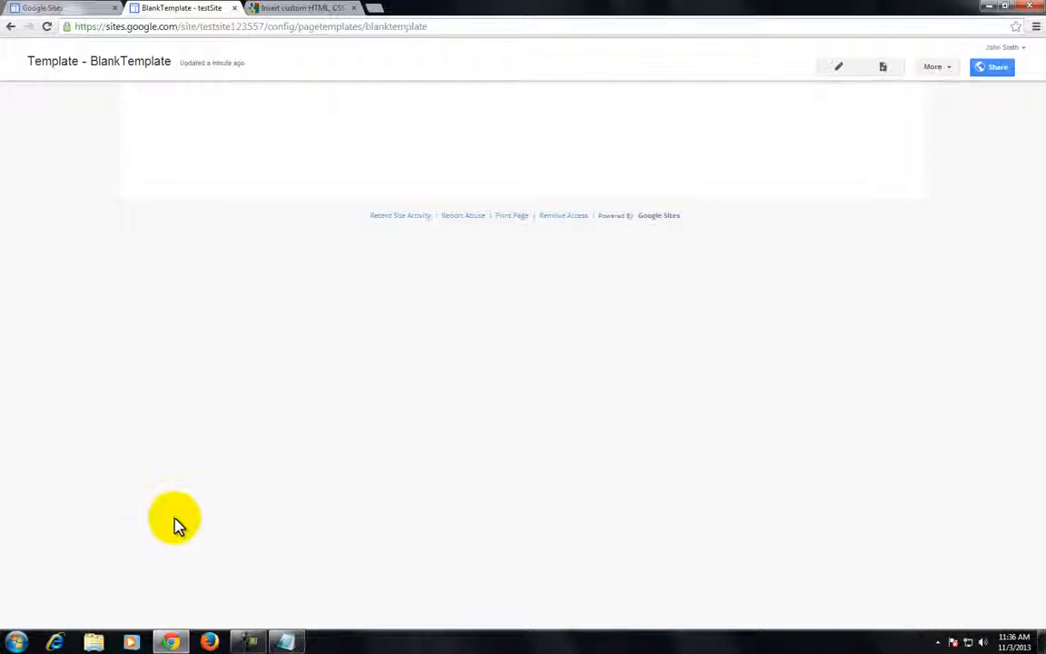
{"action": "mouse_move", "coordinate": [910, 84]}
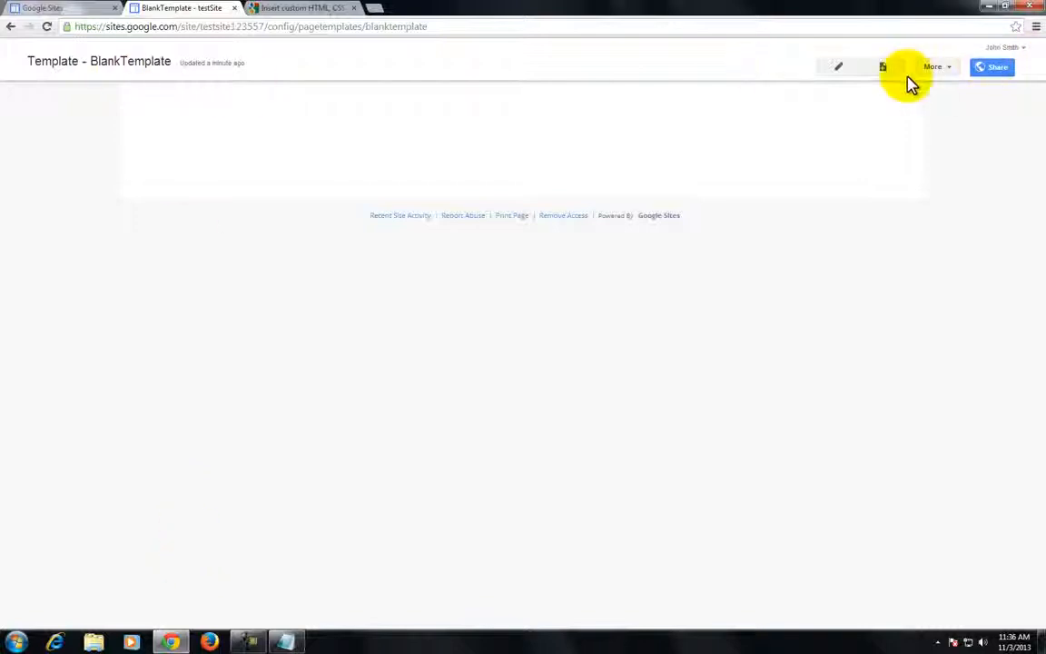
From the site home, create a top-level page 'BlankPage' using BlankTemplate.
{"action": "left_click", "coordinate": [250, 26]}
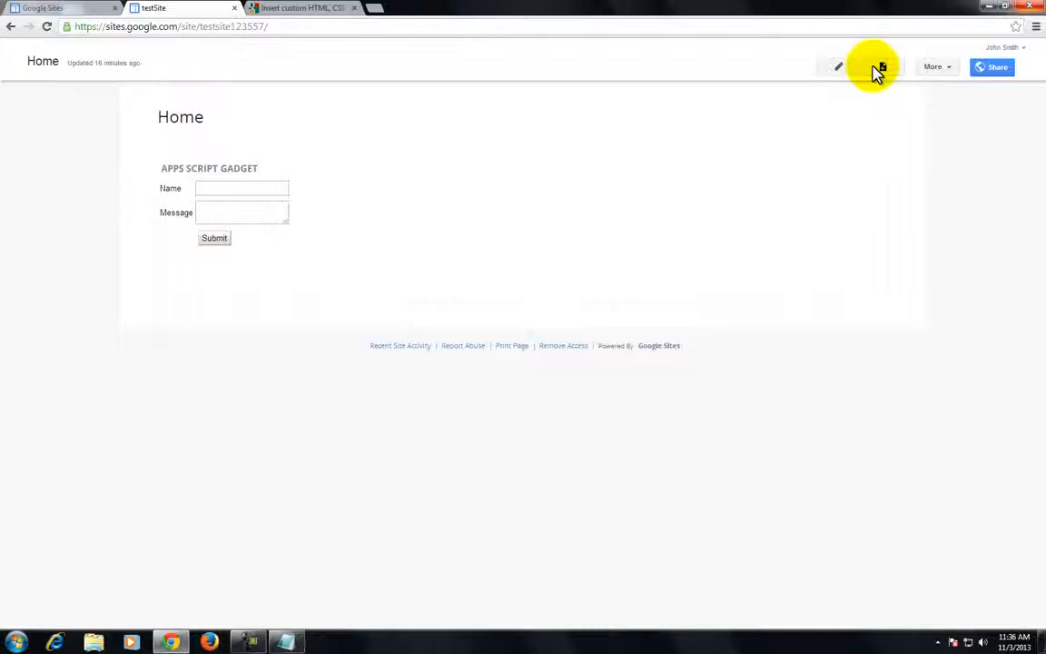
{"action": "left_click", "coordinate": [879, 67]}
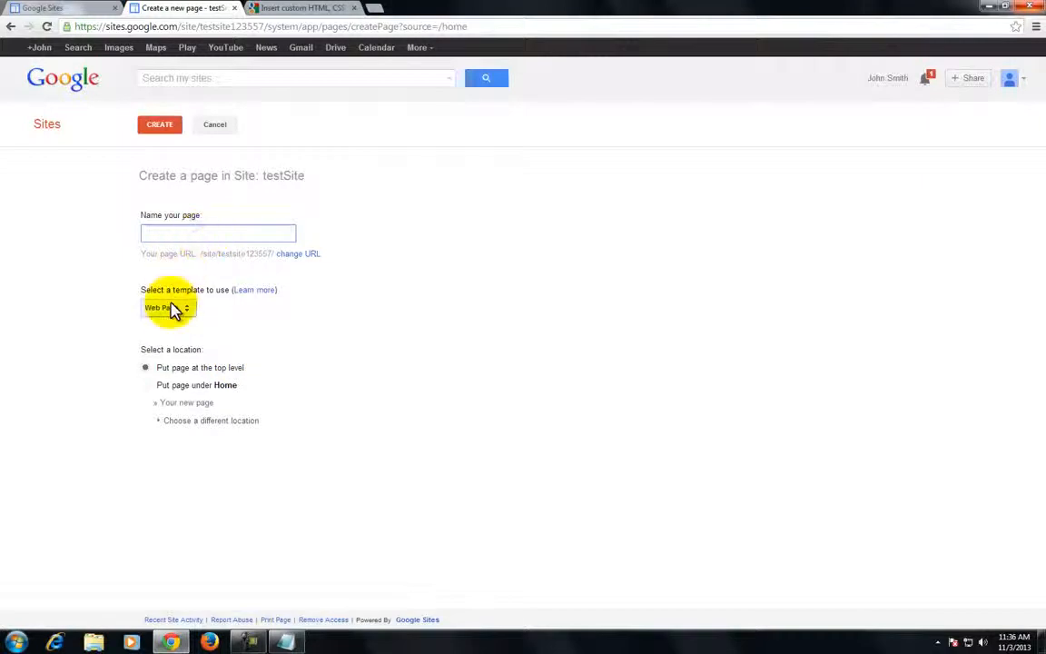
{"action": "left_click", "coordinate": [168, 307]}
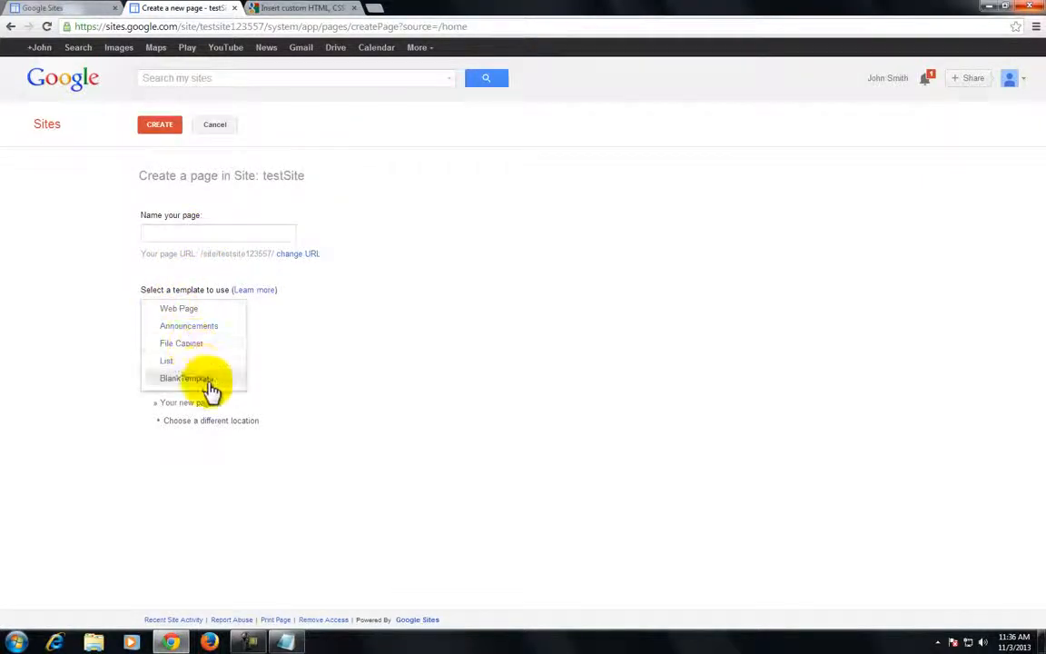
{"action": "left_click", "coordinate": [186, 378]}
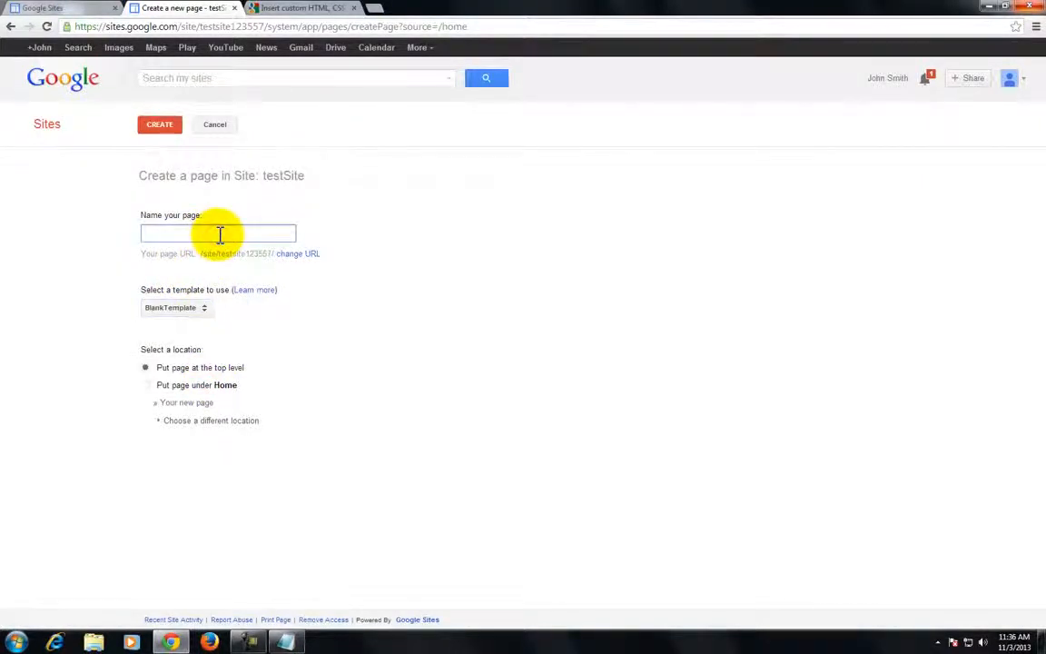
{"action": "type", "text": "Blank"}
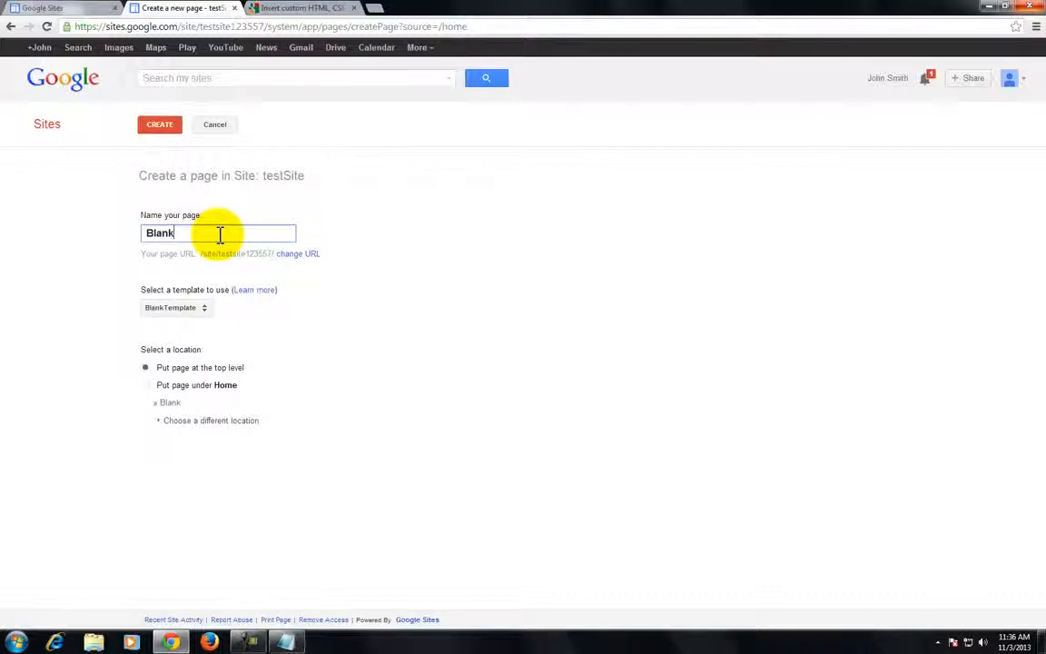
{"action": "type", "text": "Page"}
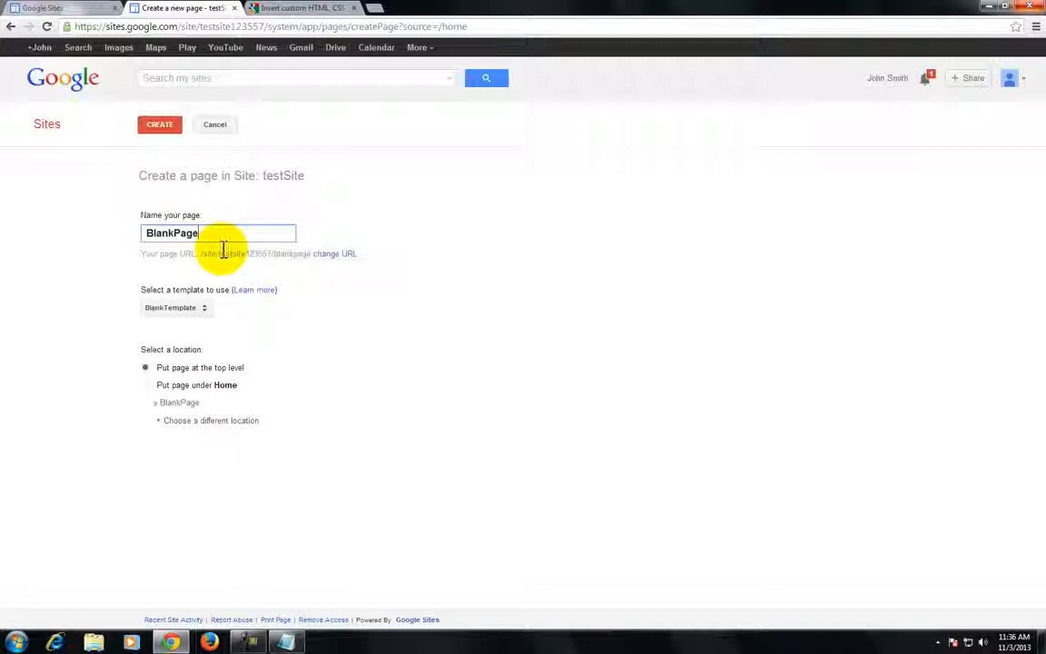
{"action": "mouse_move", "coordinate": [235, 363]}
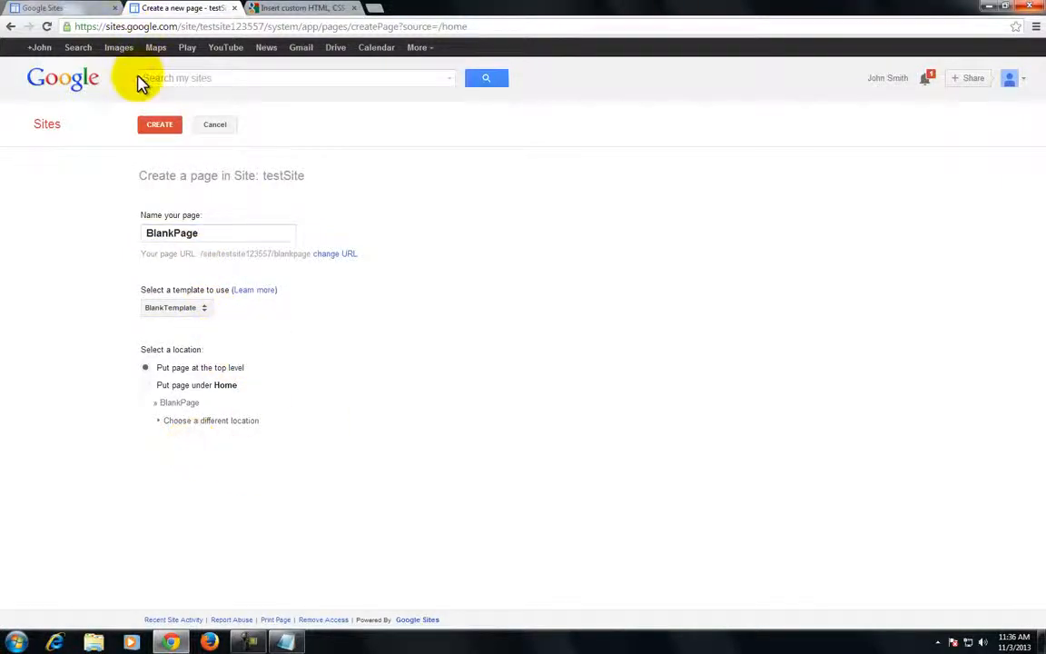
{"action": "left_click", "coordinate": [160, 124]}
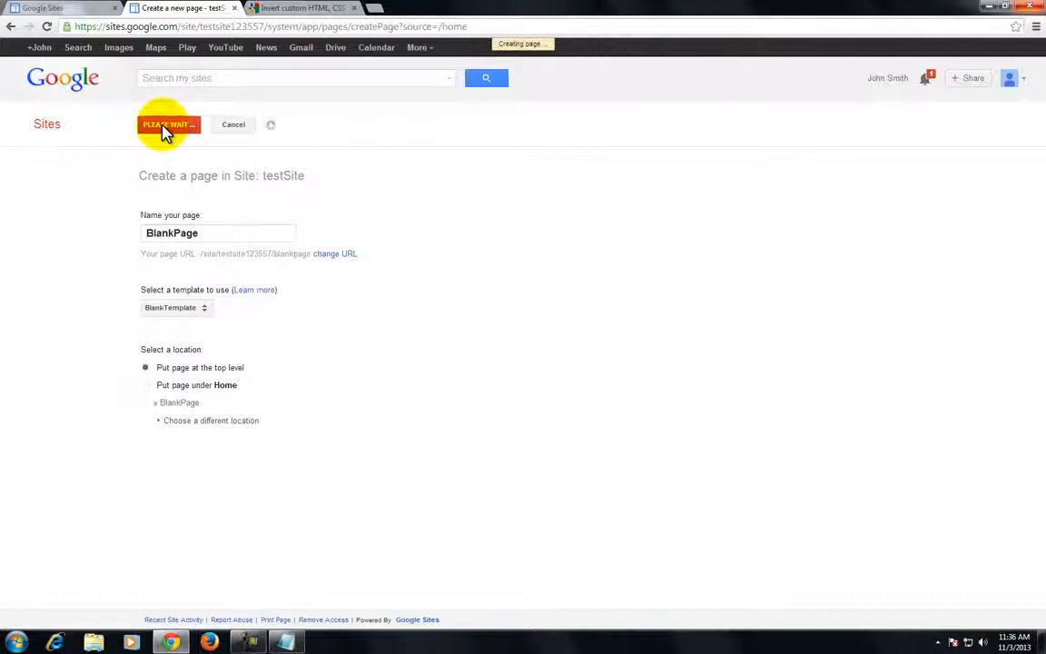
Insert an HTML Box into BlankPage and select all the carousel code in Notepad.
{"action": "left_click", "coordinate": [168, 124]}
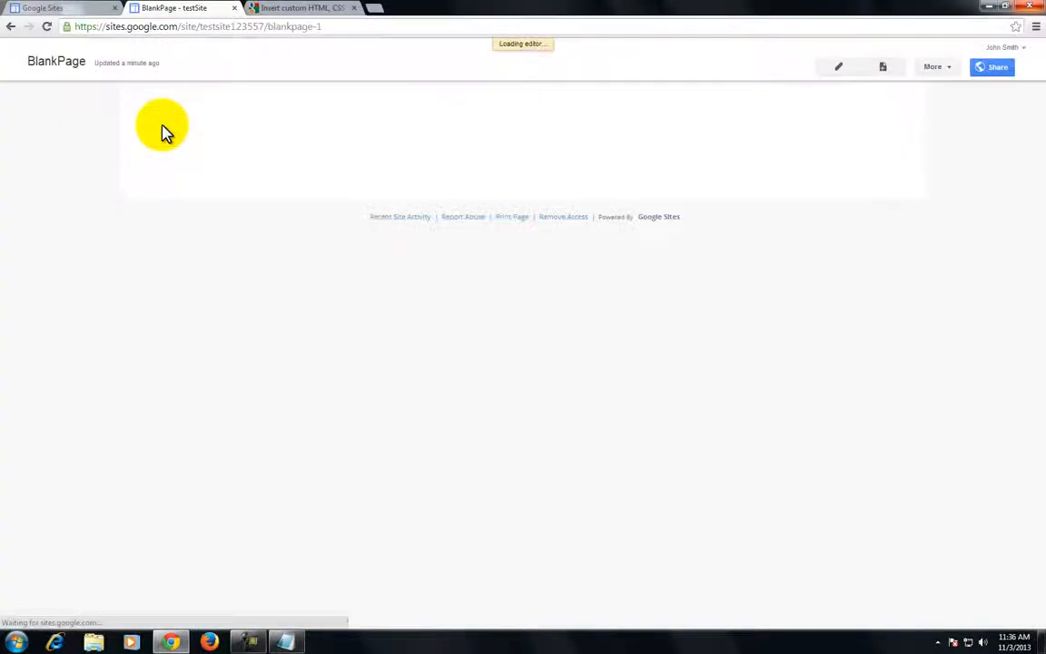
{"action": "left_click", "coordinate": [837, 67]}
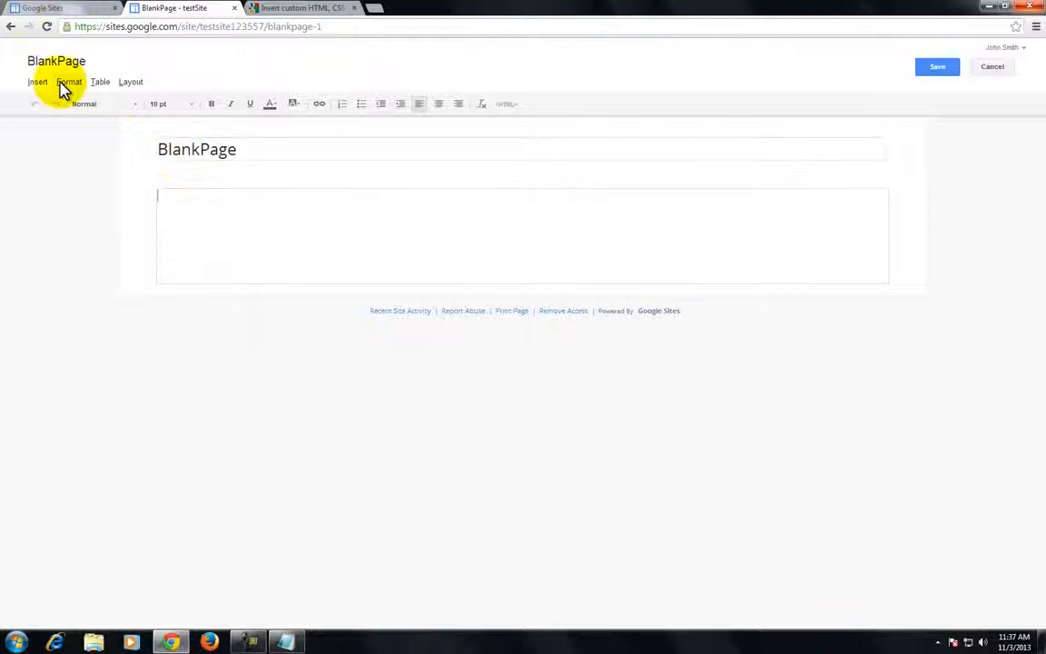
{"action": "left_click", "coordinate": [37, 81]}
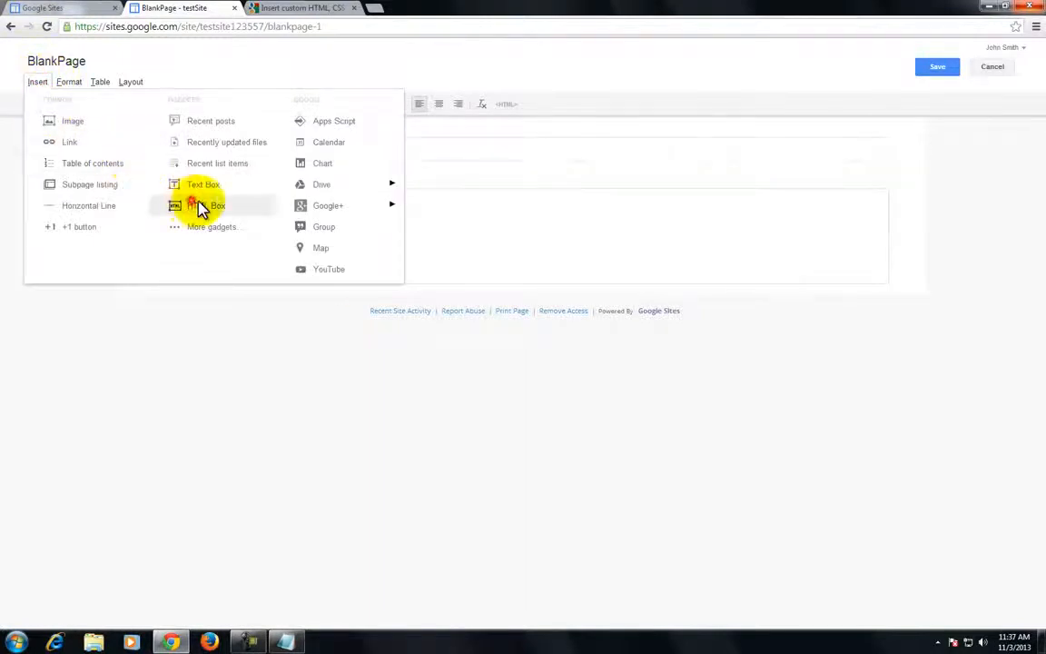
{"action": "left_click", "coordinate": [206, 205]}
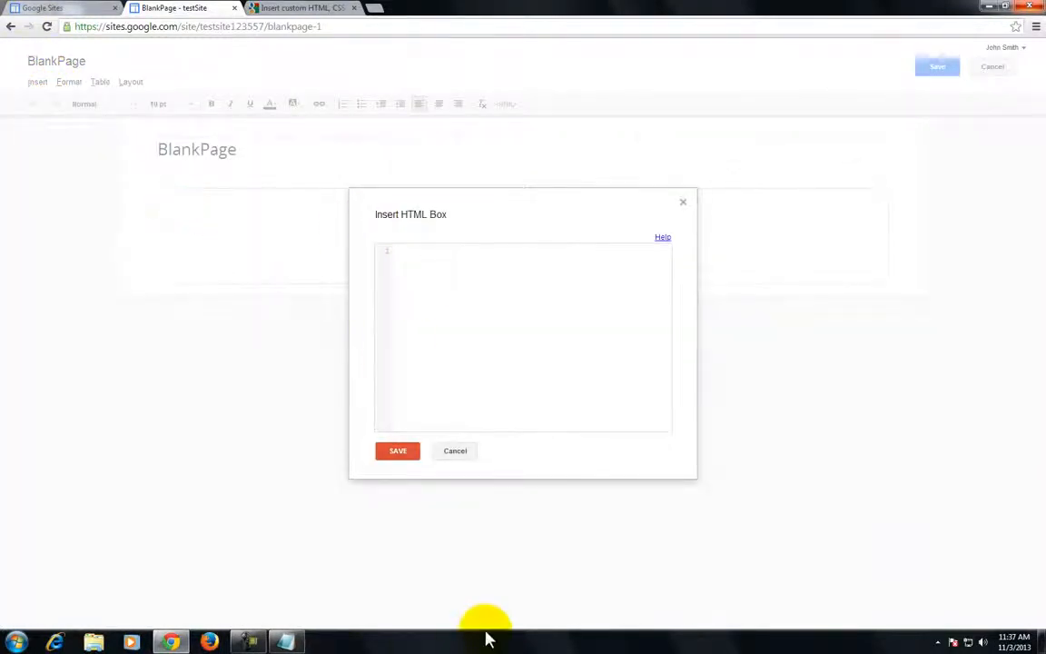
{"action": "mouse_move", "coordinate": [299, 645]}
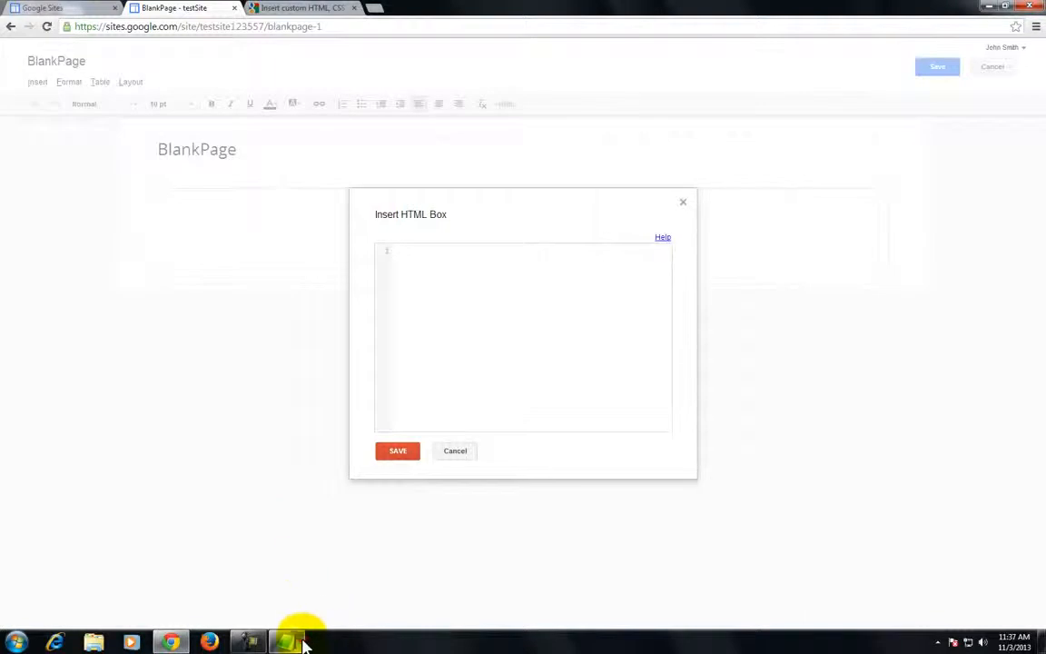
{"action": "left_click", "coordinate": [289, 642]}
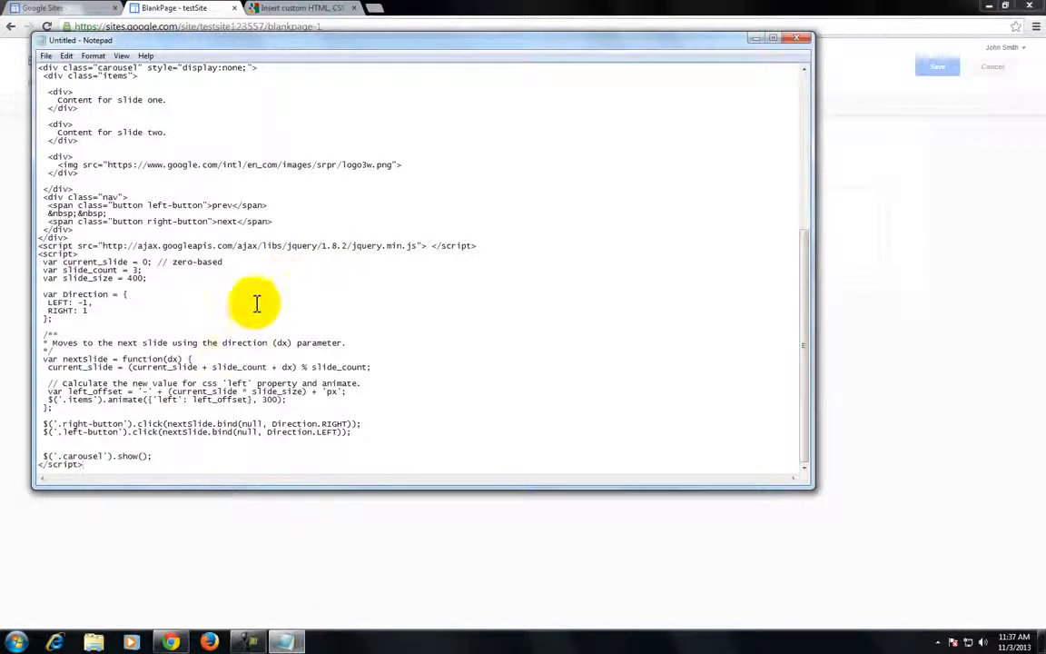
{"action": "key", "text": "ctrl+a"}
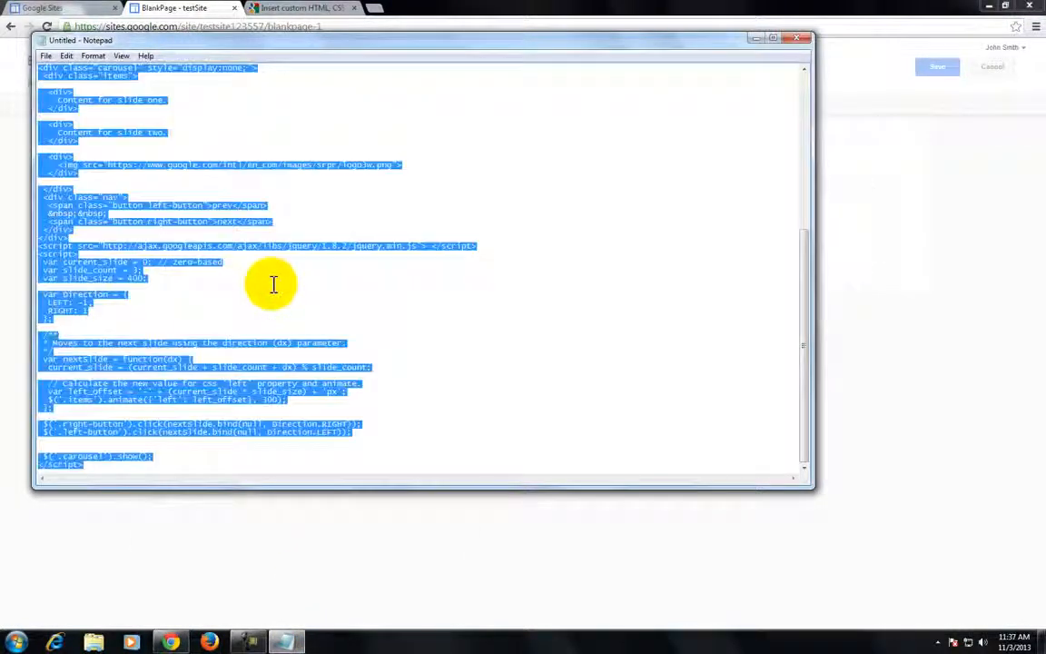
{"action": "mouse_move", "coordinate": [878, 30]}
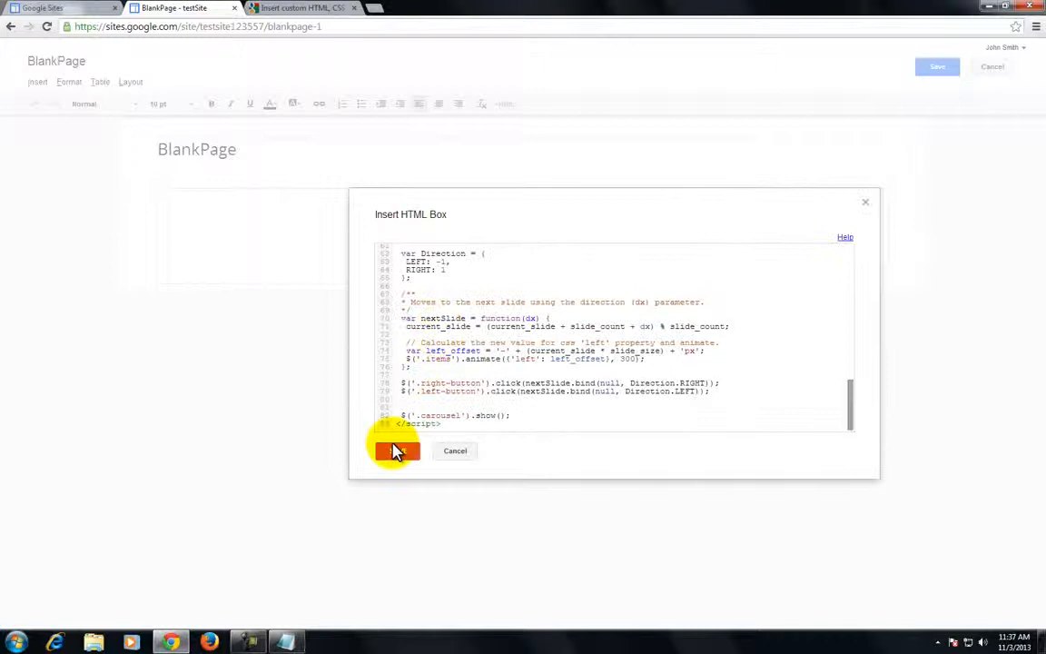
Save the carousel HTML box and BlankPage, then reload the browser page.
{"action": "left_click", "coordinate": [395, 450]}
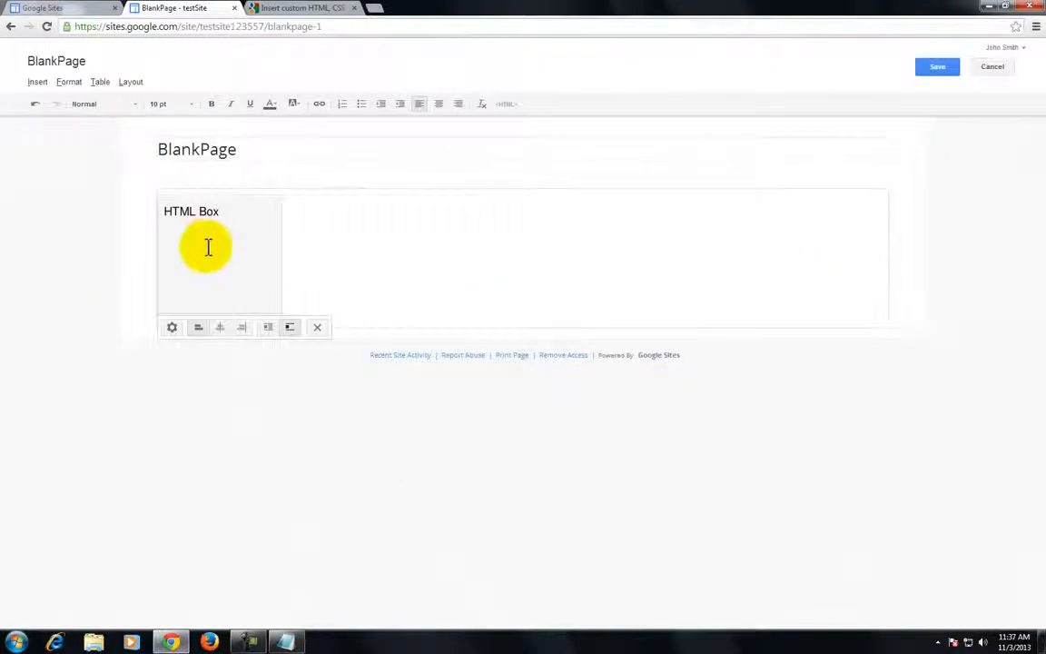
{"action": "left_click", "coordinate": [936, 66]}
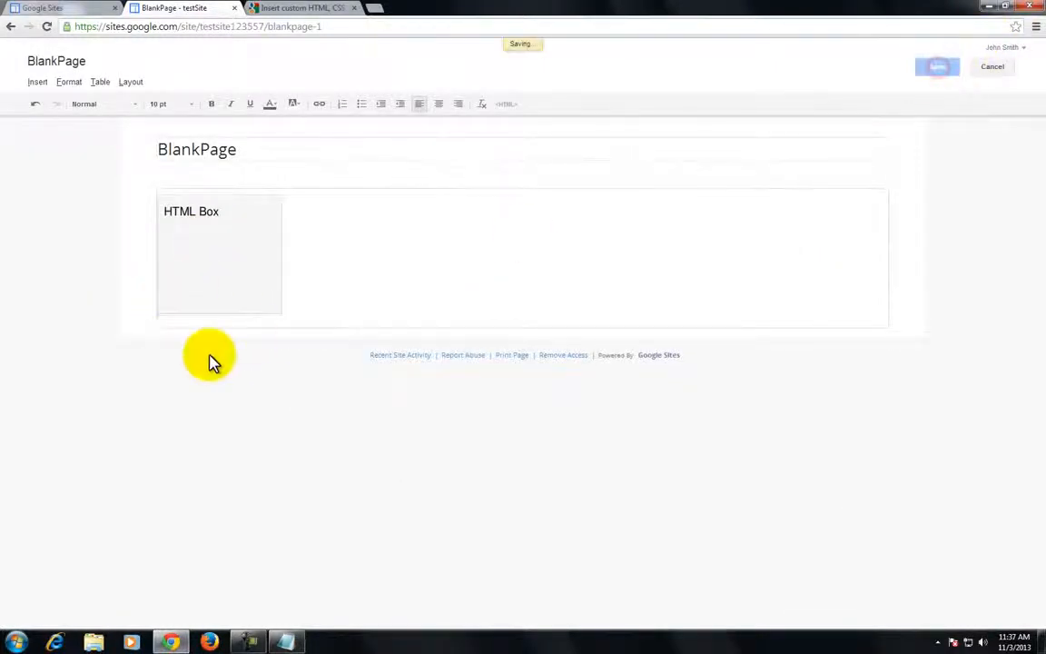
{"action": "left_click", "coordinate": [936, 66]}
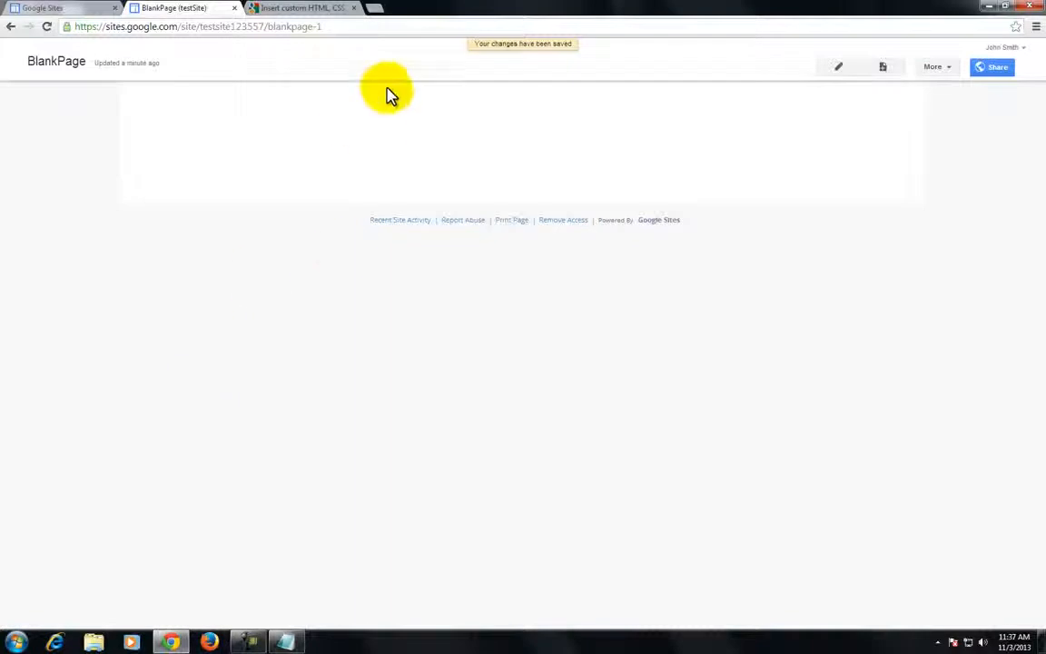
{"action": "mouse_move", "coordinate": [344, 252]}
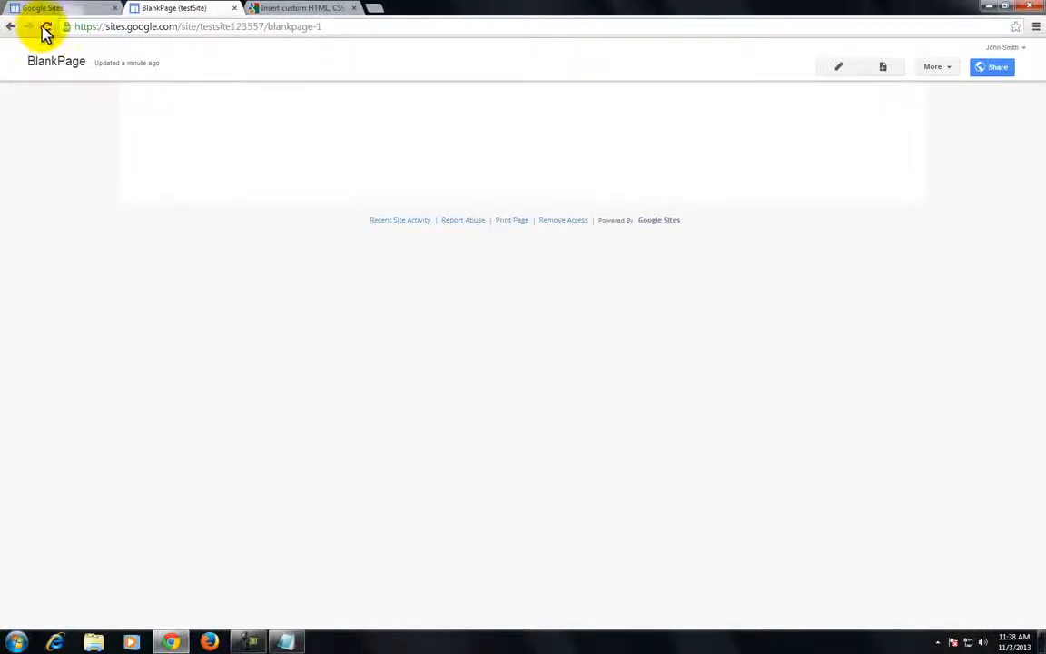
{"action": "left_click", "coordinate": [47, 26]}
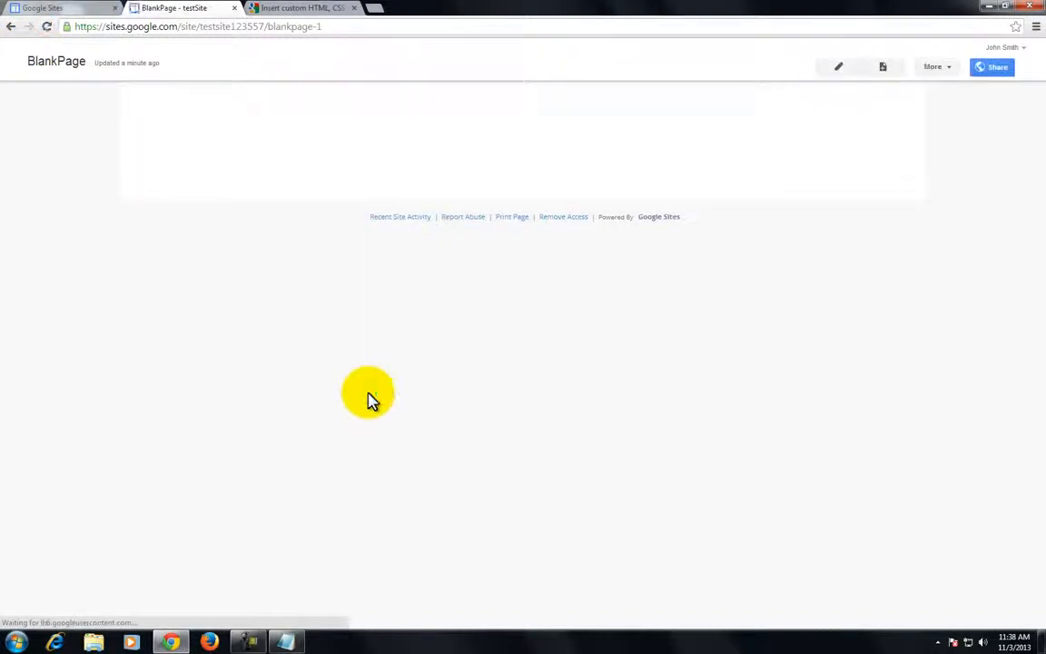